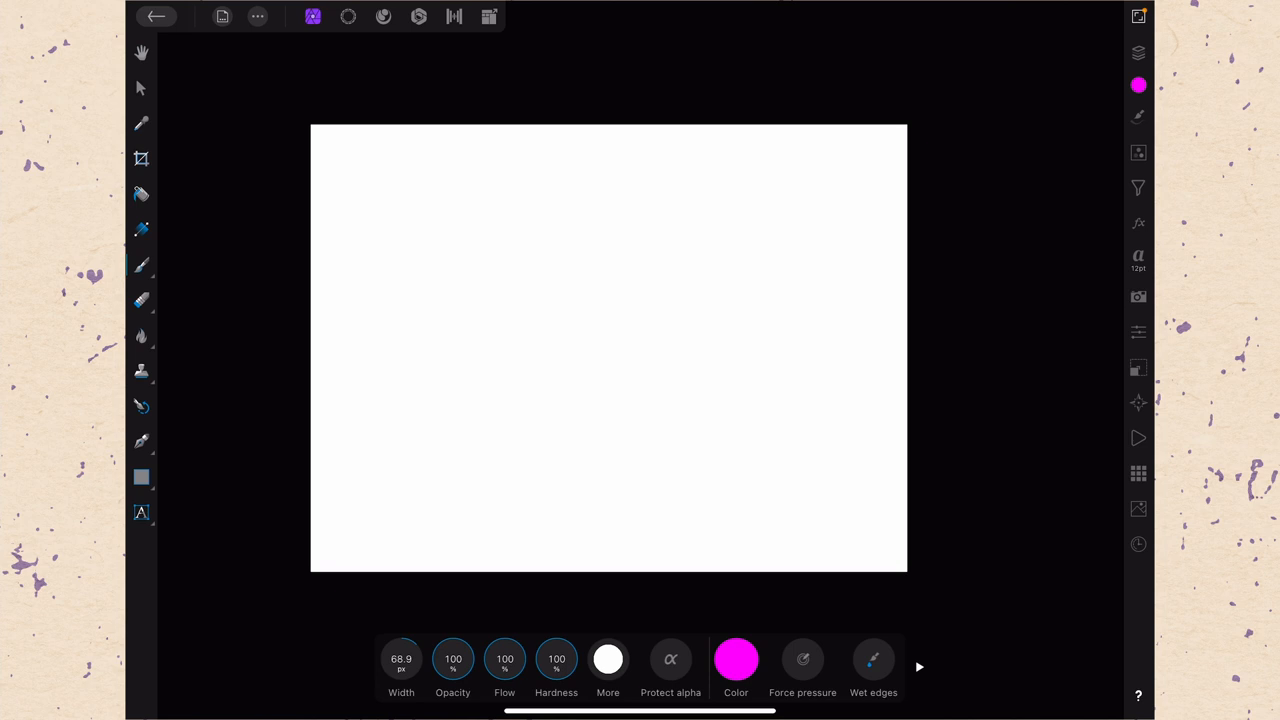
Paint a thin magenta wave across the white canvas and undo it.
{"action": "left_click", "coordinate": [140, 264]}
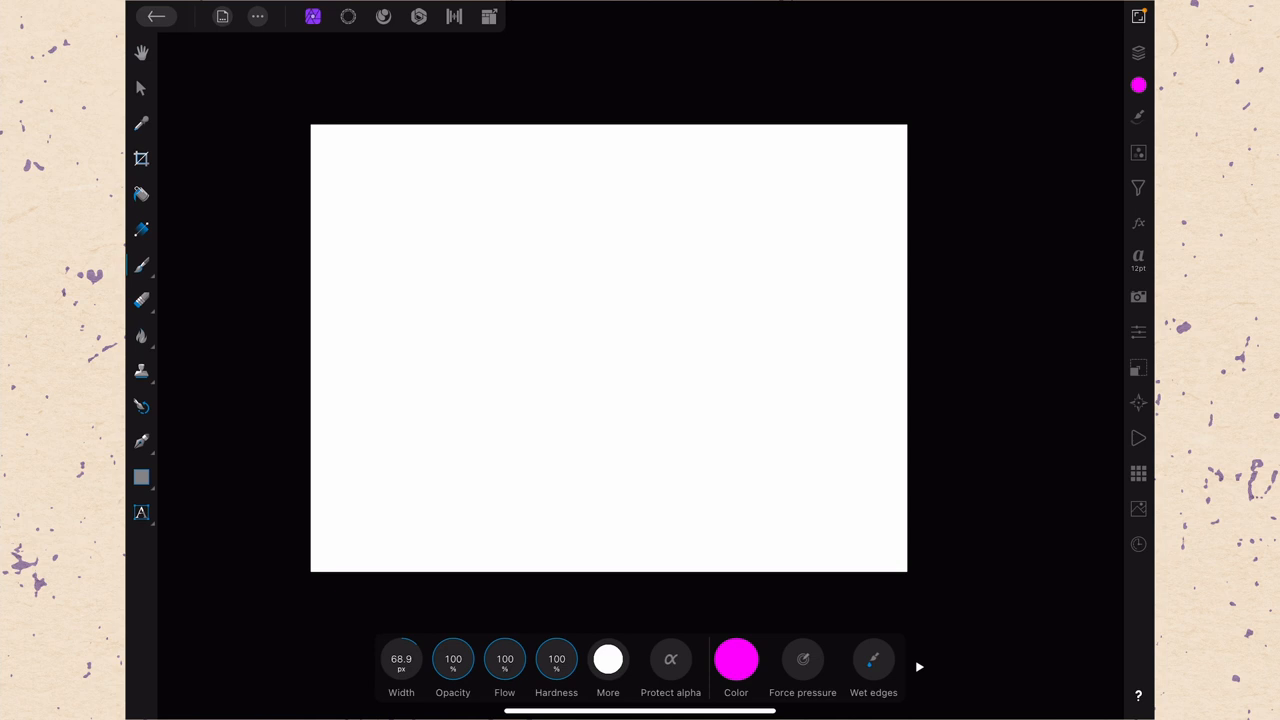
{"action": "left_click_drag", "start_coordinate": [364, 244], "coordinate": [564, 304]}
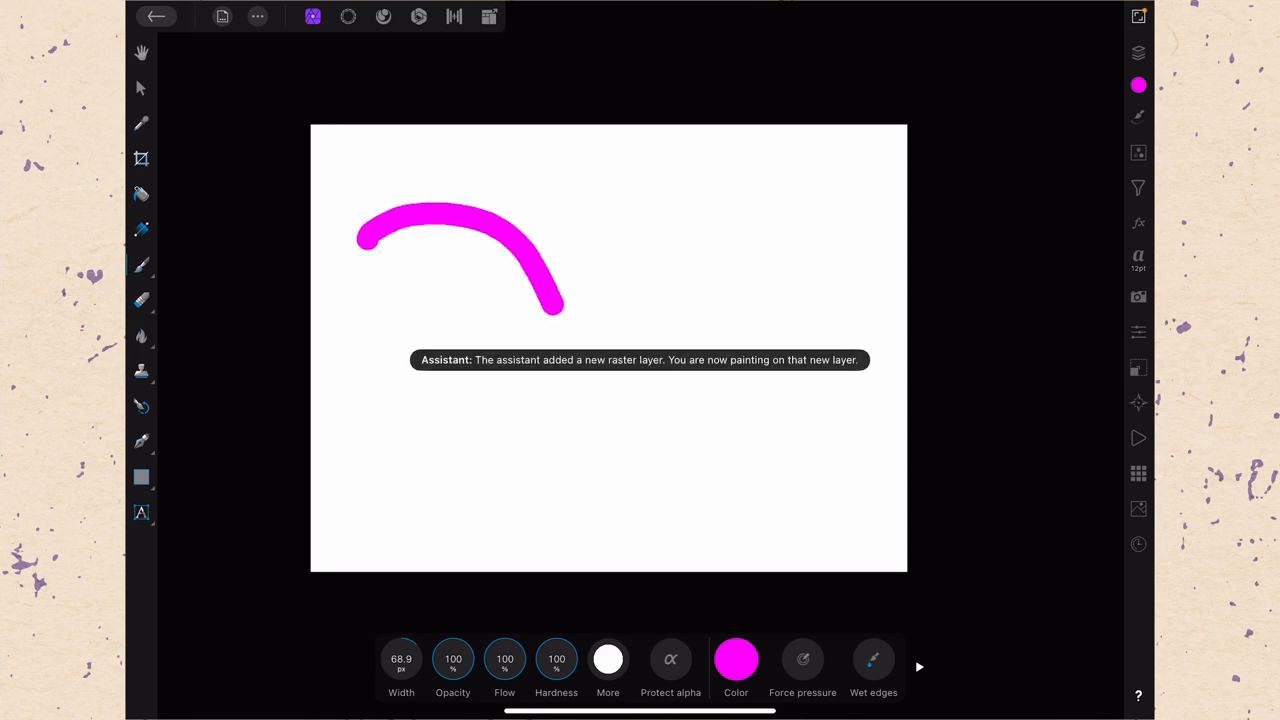
{"action": "left_click_drag", "start_coordinate": [564, 310], "coordinate": [870, 238]}
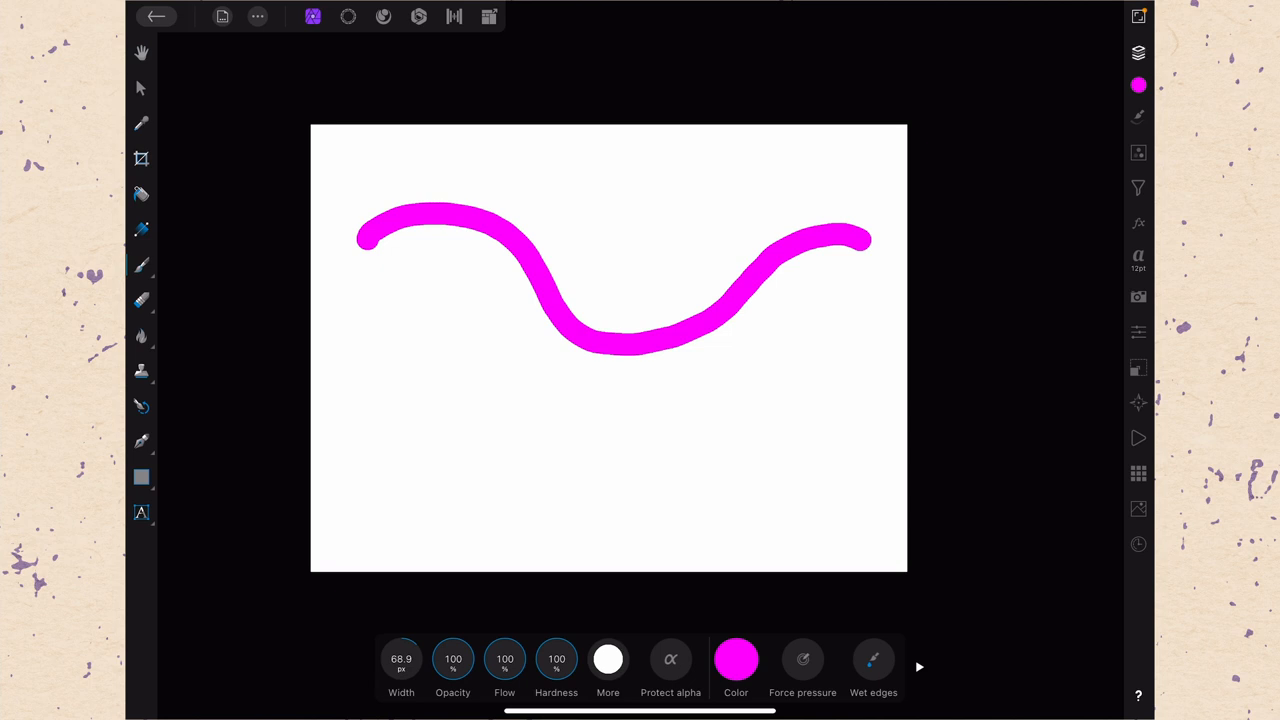
{"action": "left_click", "coordinate": [1140, 56]}
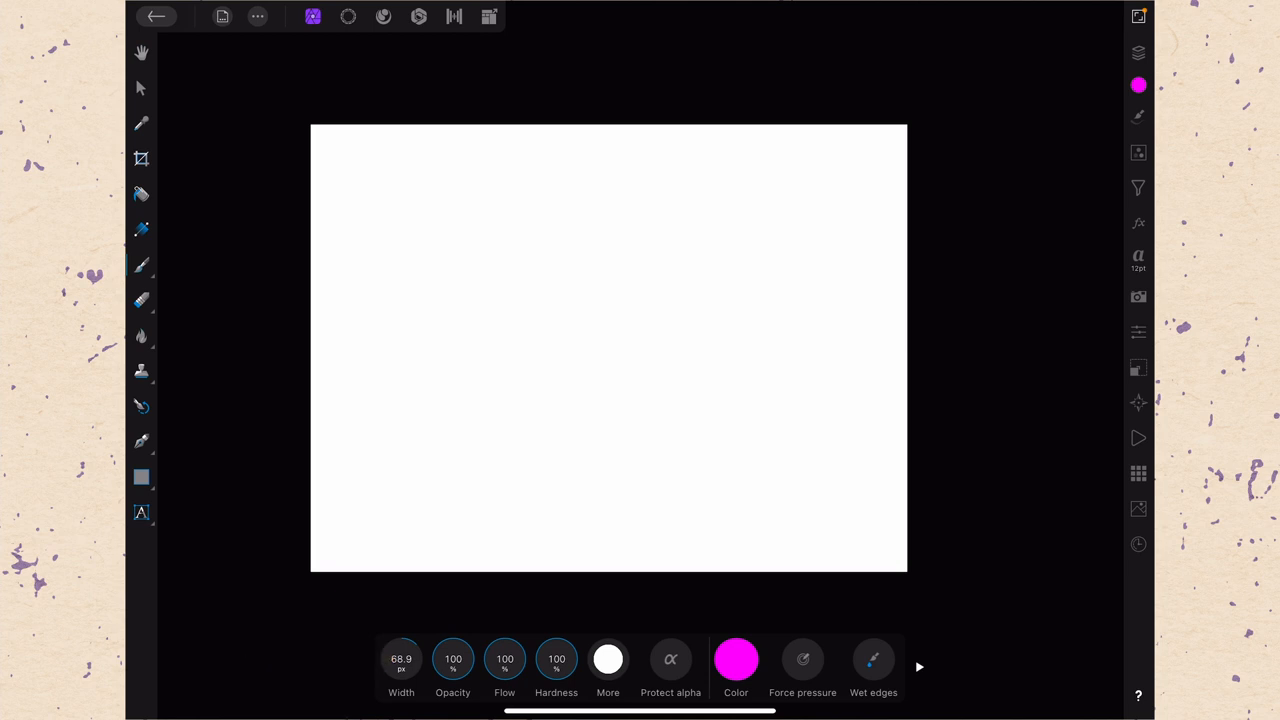
Widen the brush, paint a thick magenta test stroke, then leave Width at 73.3.
{"action": "left_click_drag", "start_coordinate": [344, 156], "coordinate": [390, 270]}
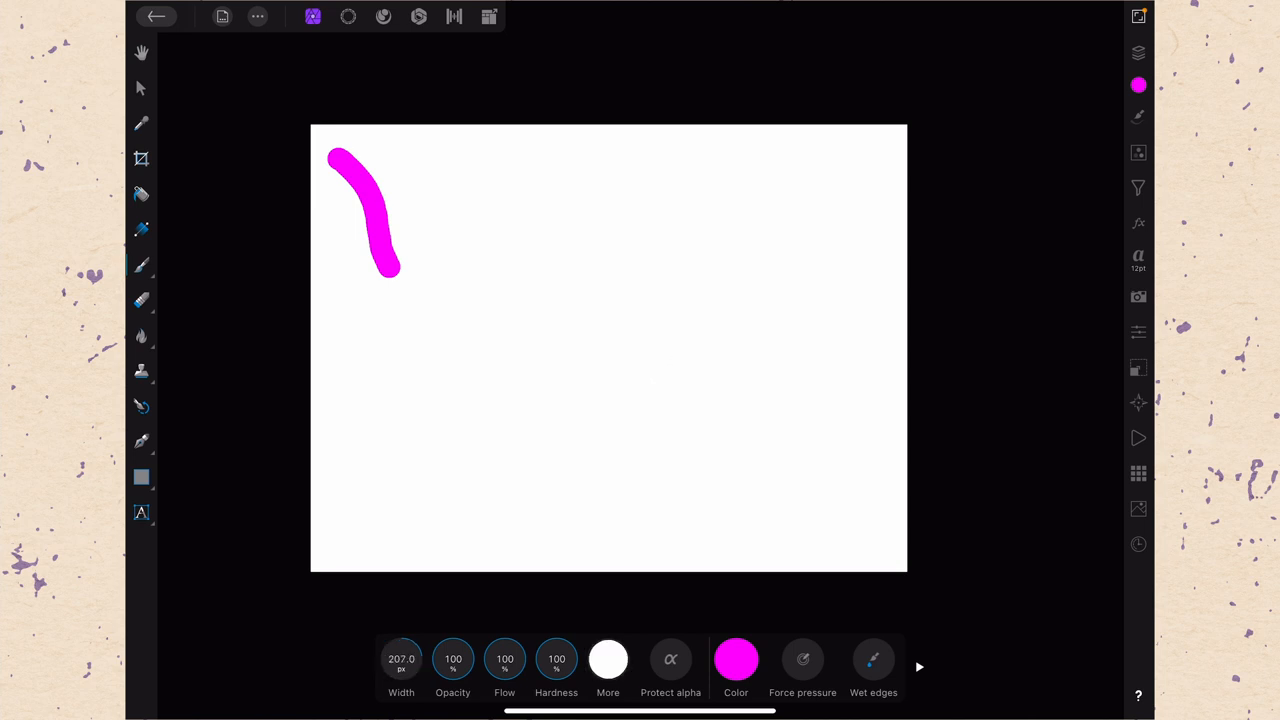
{"action": "left_click_drag", "start_coordinate": [410, 130], "coordinate": [490, 410]}
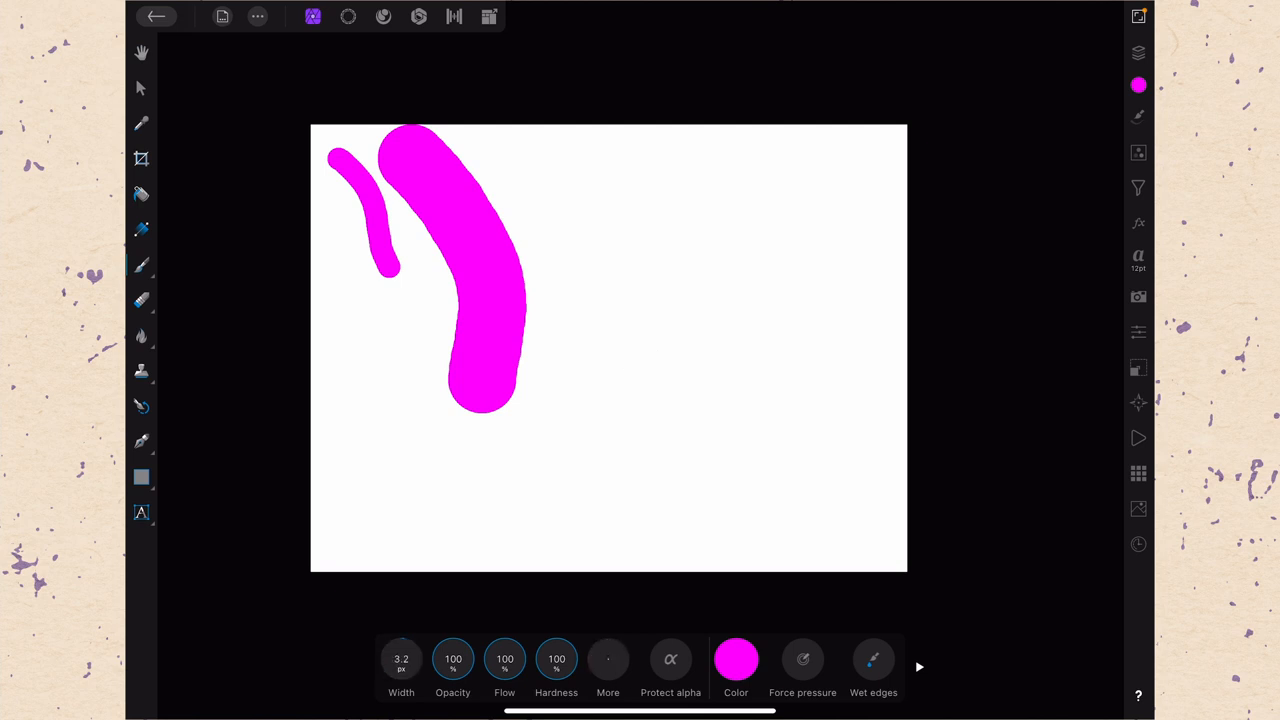
{"action": "left_click_drag", "start_coordinate": [332, 264], "coordinate": [356, 450]}
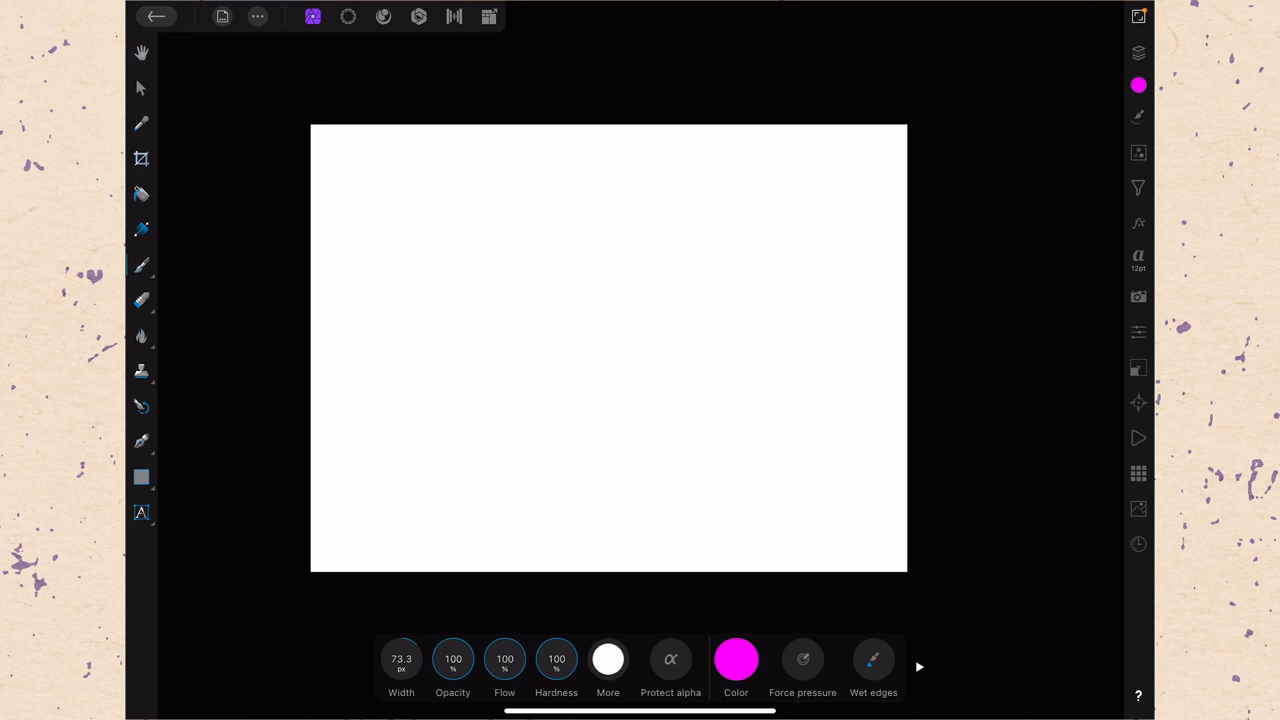
{"action": "left_click_drag", "start_coordinate": [396, 150], "coordinate": [556, 284]}
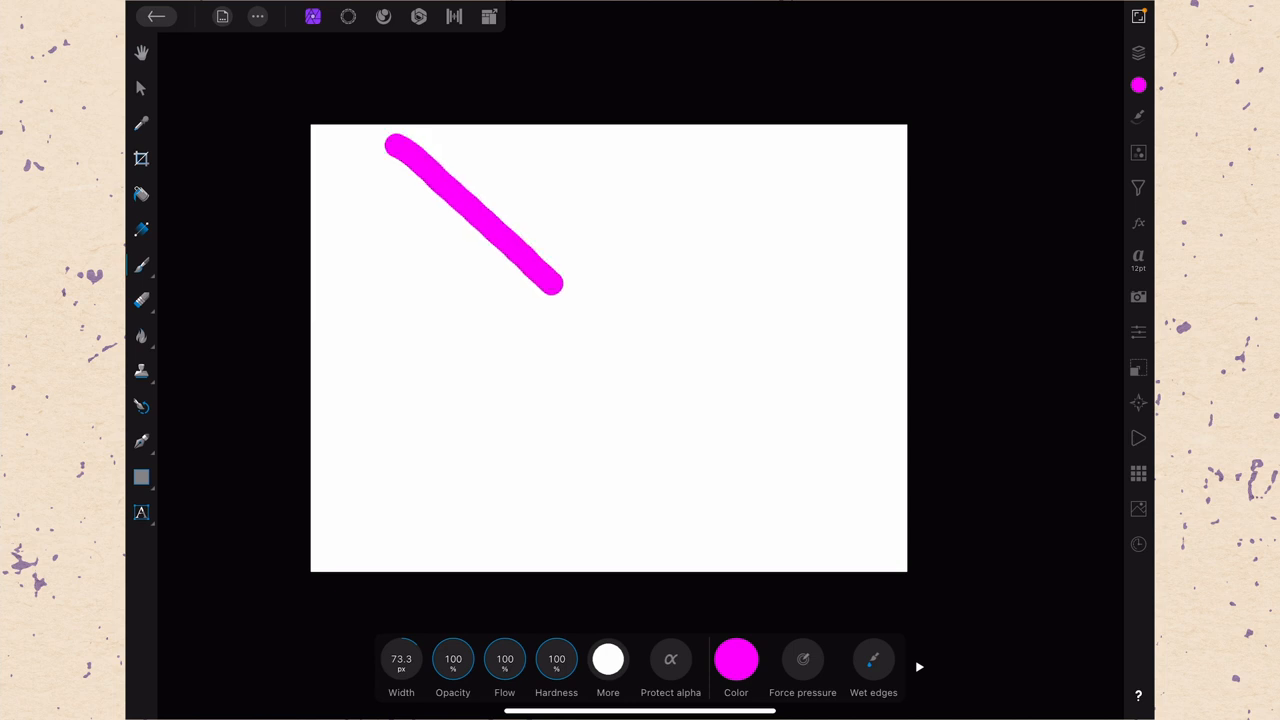
{"action": "left_click", "coordinate": [452, 660]}
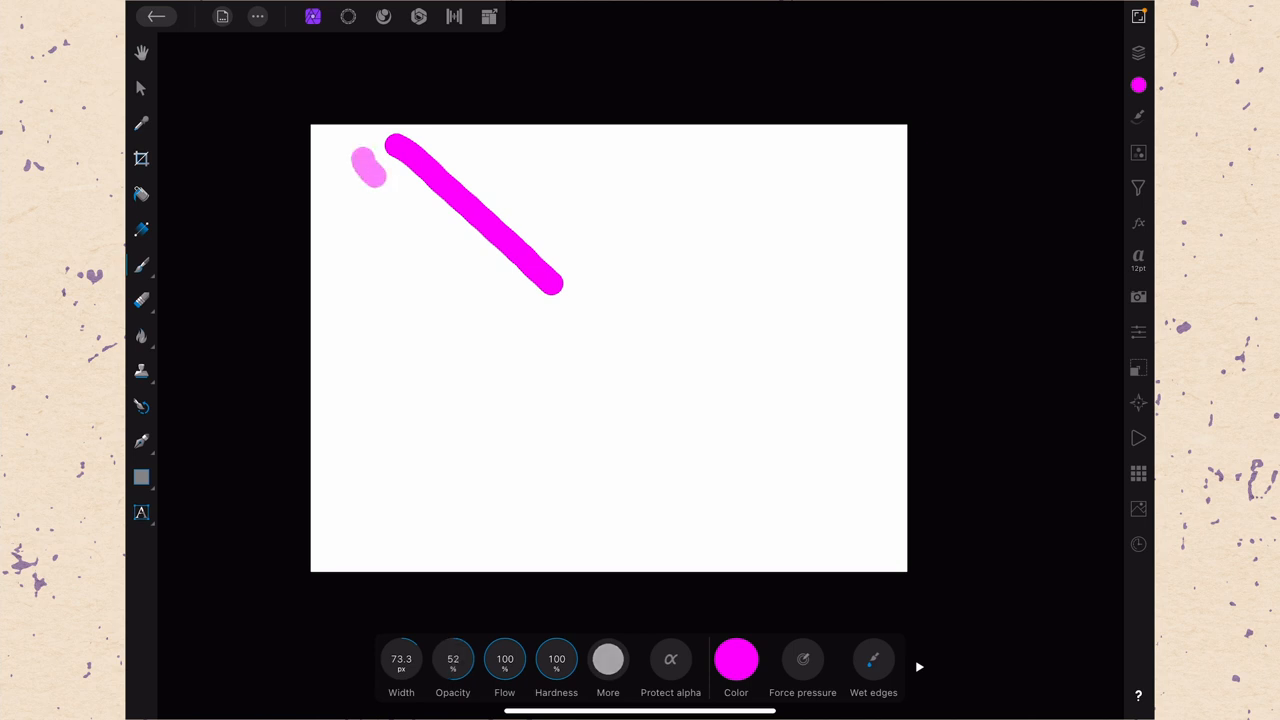
{"action": "left_click_drag", "start_coordinate": [360, 156], "coordinate": [504, 336]}
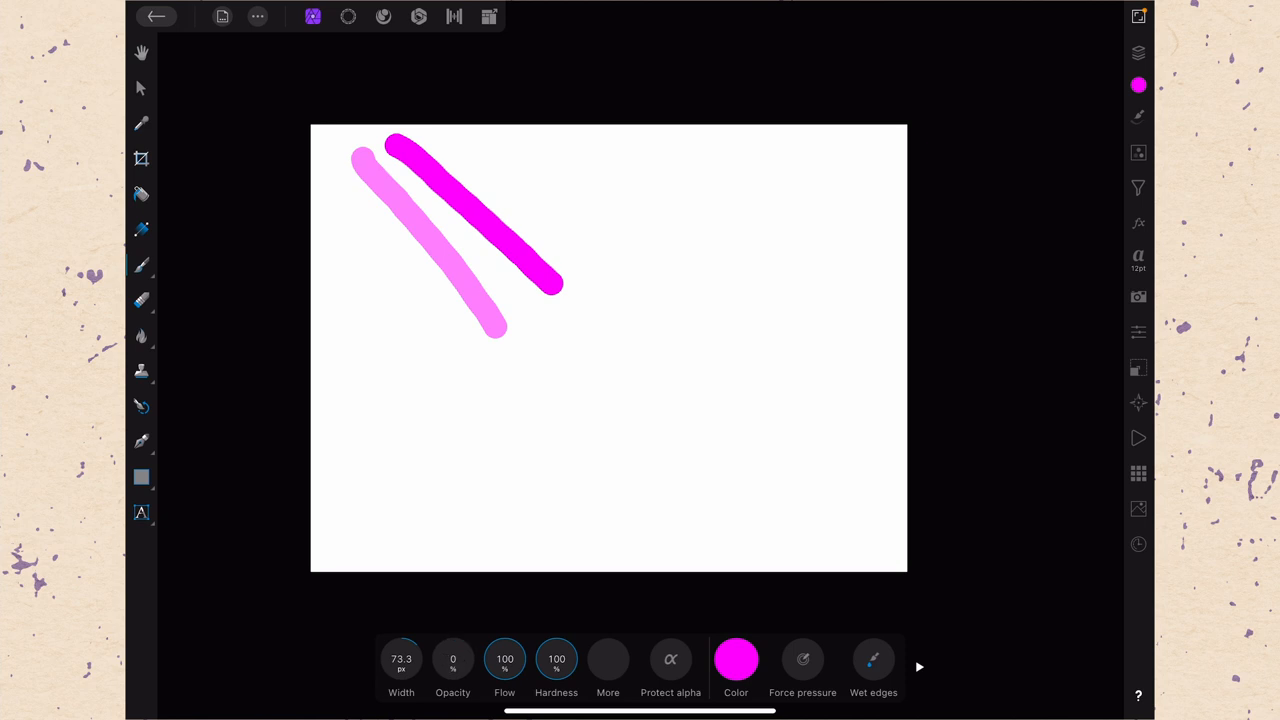
{"action": "left_click", "coordinate": [452, 660]}
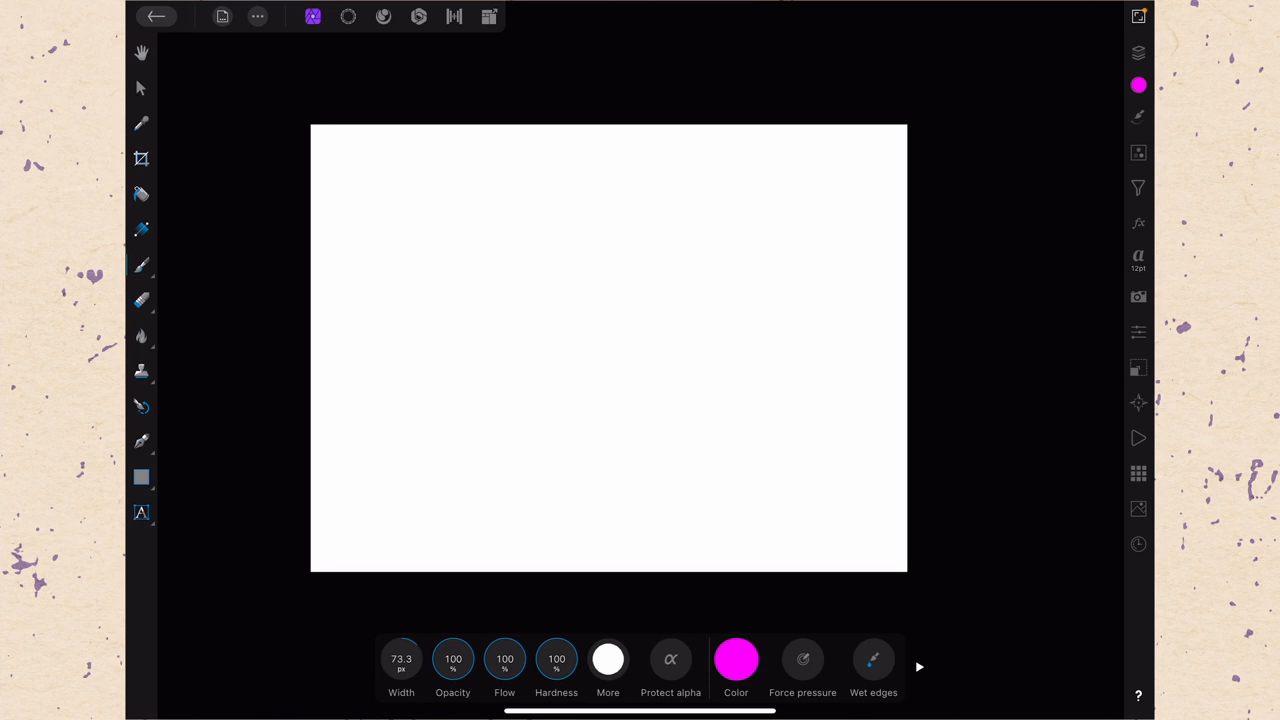
Paint a full-flow curve, drop Flow to about 49%, and add a low-flow stroke beside it.
{"action": "left_click_drag", "start_coordinate": [404, 150], "coordinate": [610, 310]}
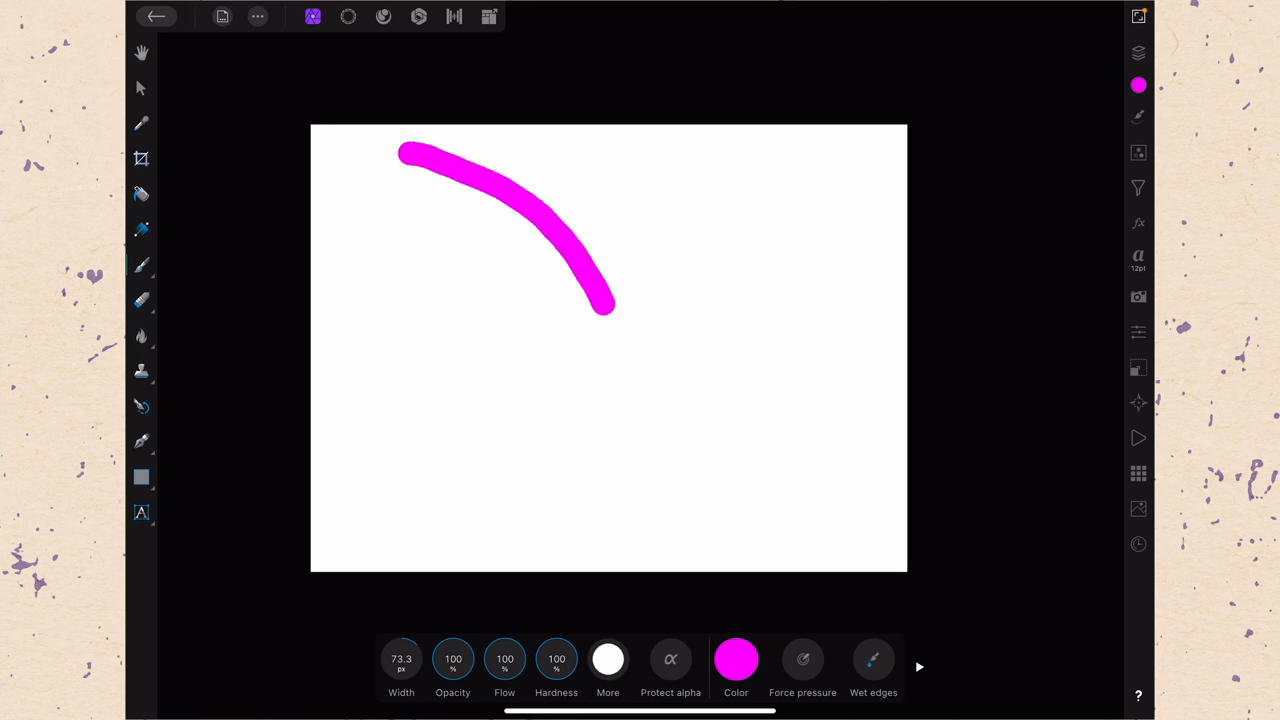
{"action": "left_click_drag", "start_coordinate": [610, 304], "coordinate": [624, 330]}
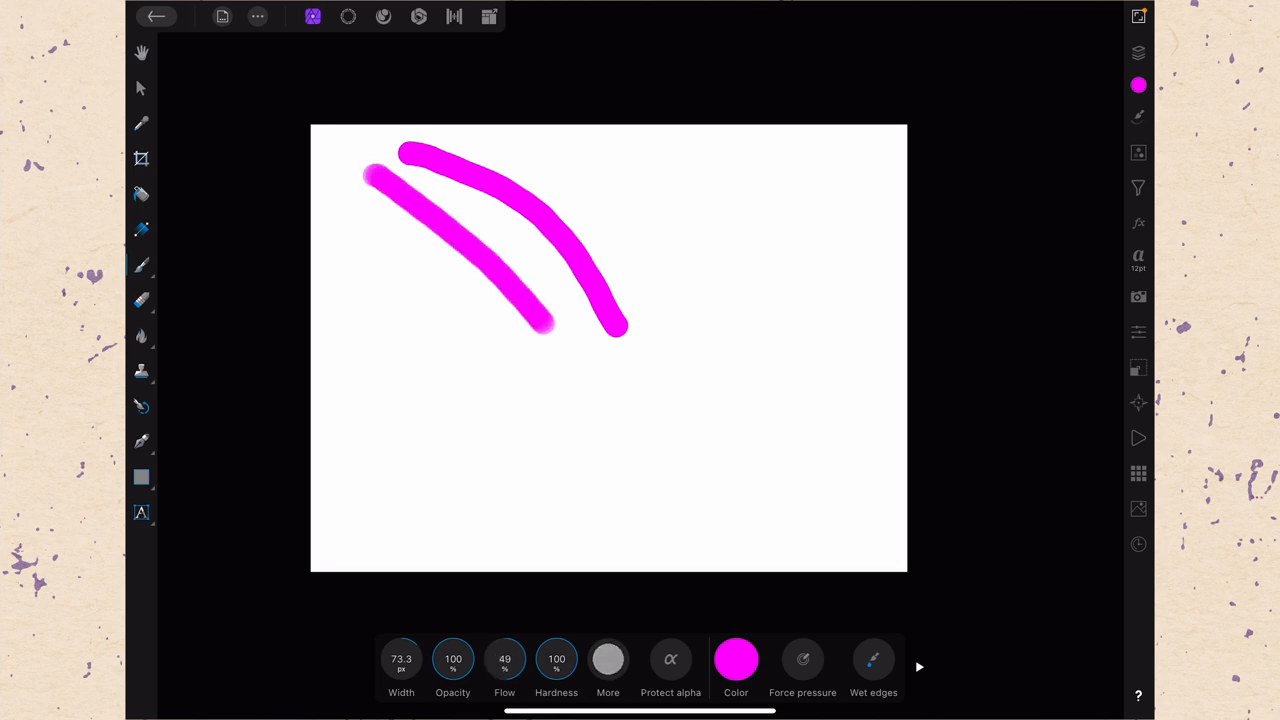
{"action": "left_click_drag", "start_coordinate": [556, 324], "coordinate": [580, 378]}
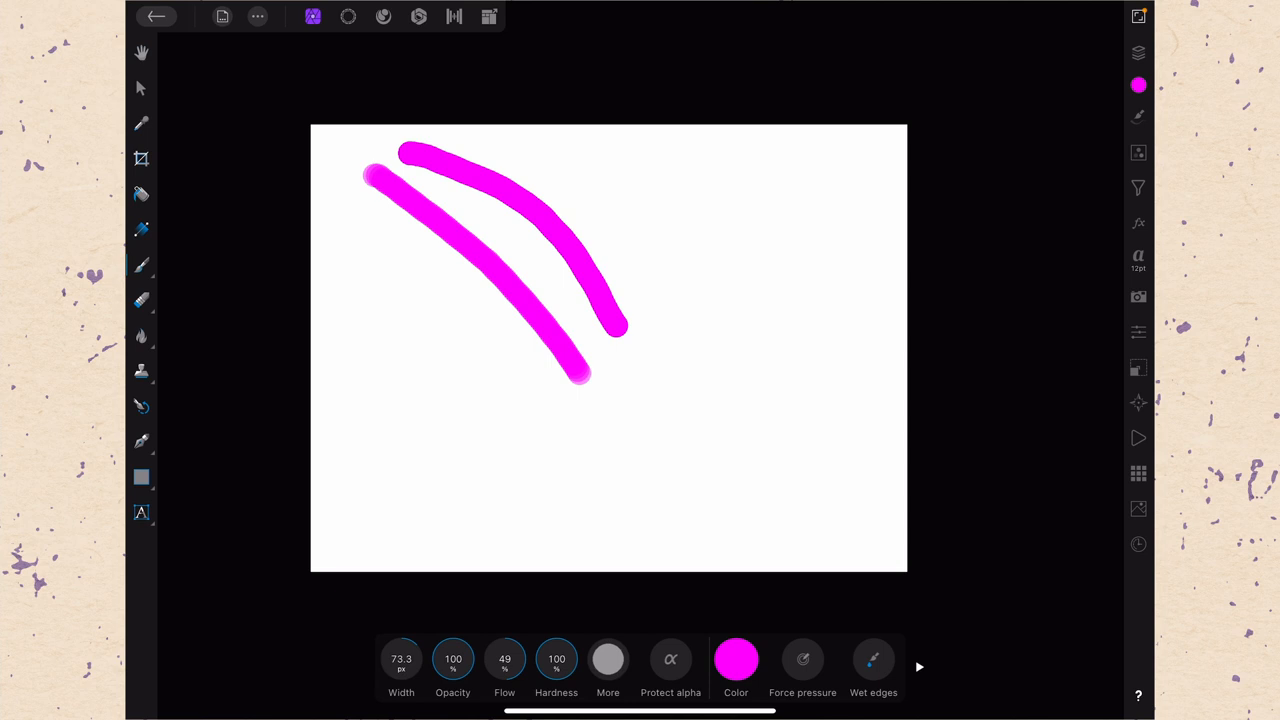
{"action": "left_click", "coordinate": [504, 660]}
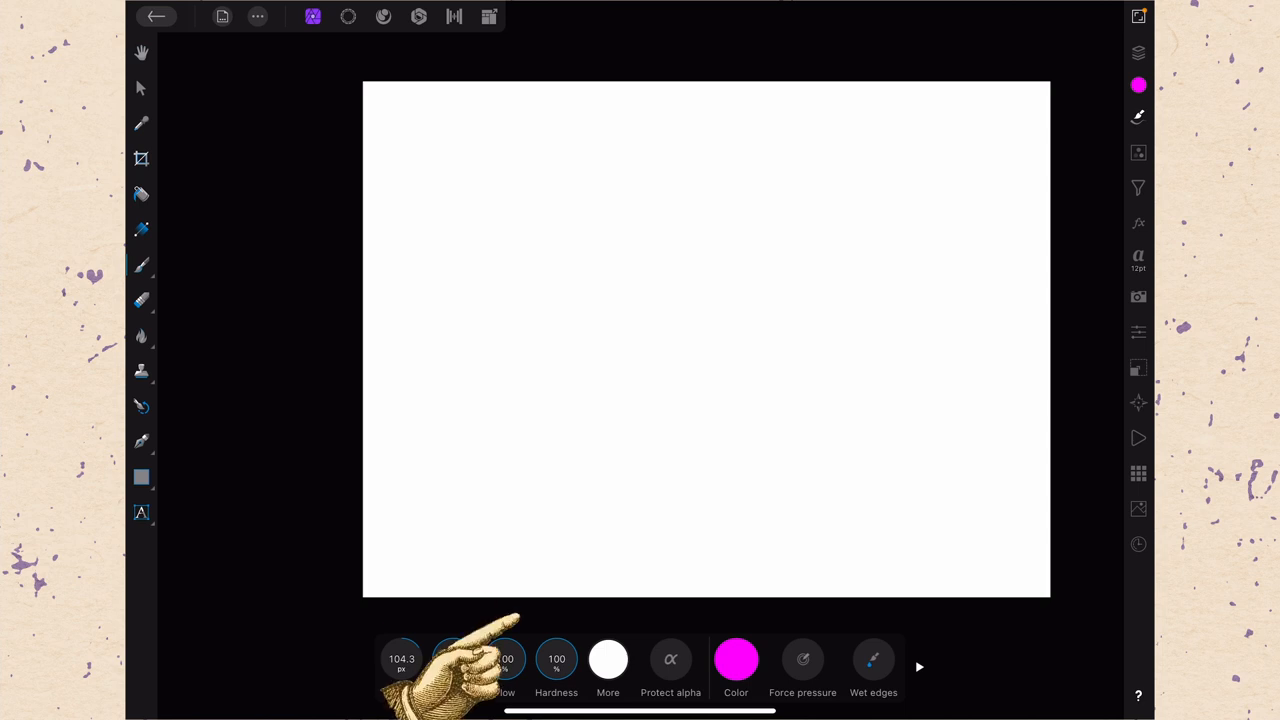
{"action": "mouse_move", "coordinate": [510, 660]}
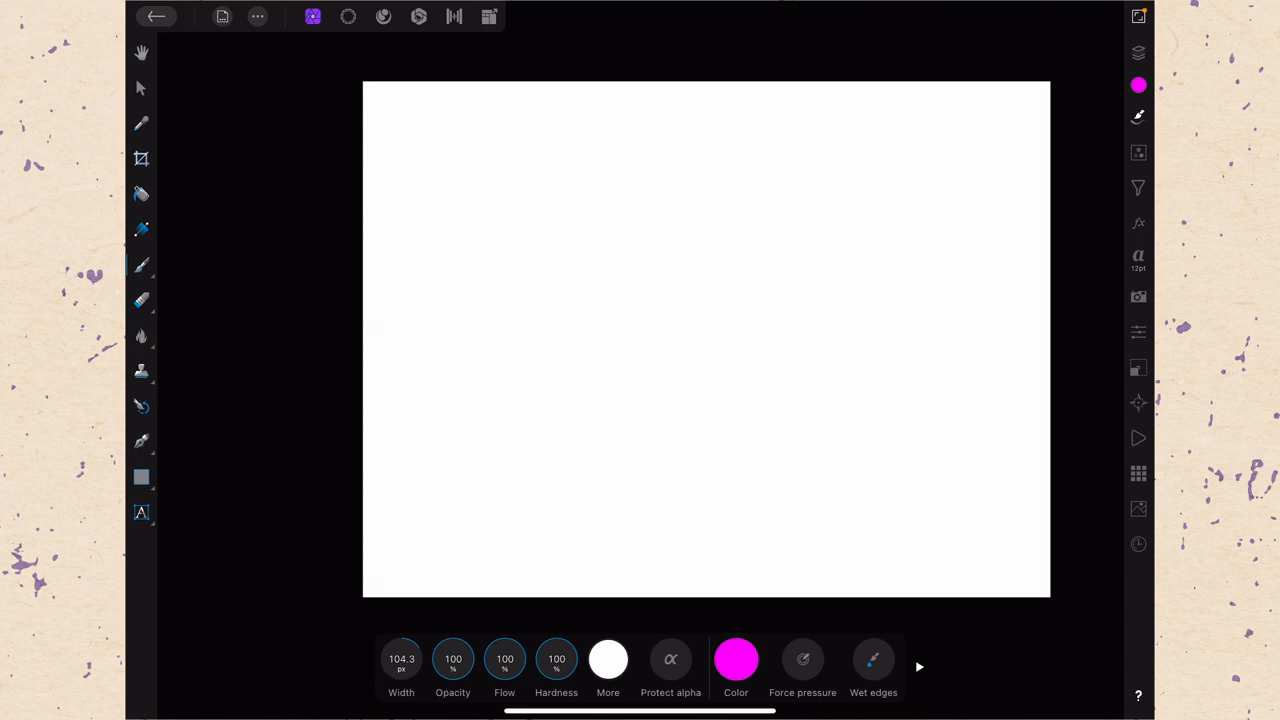
Paint a hard thick curve and a soft-edged stroke, then restore Hardness to 100%.
{"action": "left_click_drag", "start_coordinate": [456, 124], "coordinate": [616, 304]}
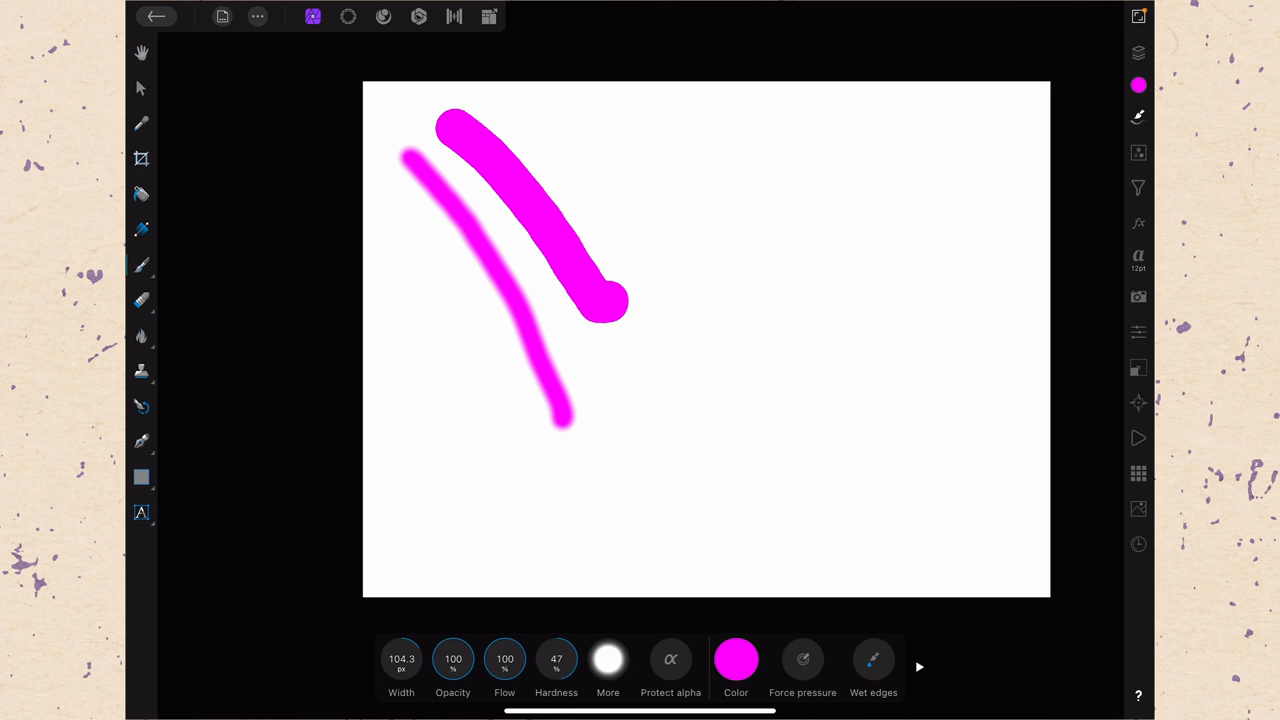
{"action": "left_click_drag", "start_coordinate": [410, 170], "coordinate": [490, 480]}
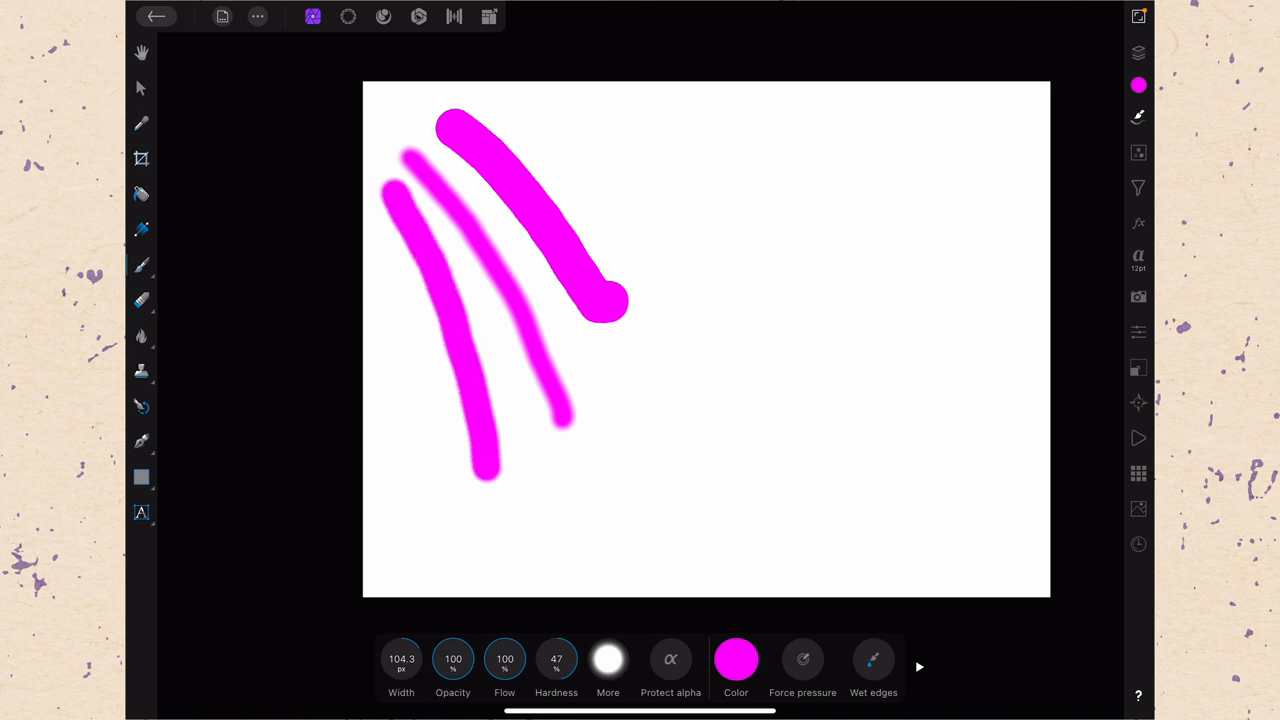
{"action": "left_click", "coordinate": [556, 660]}
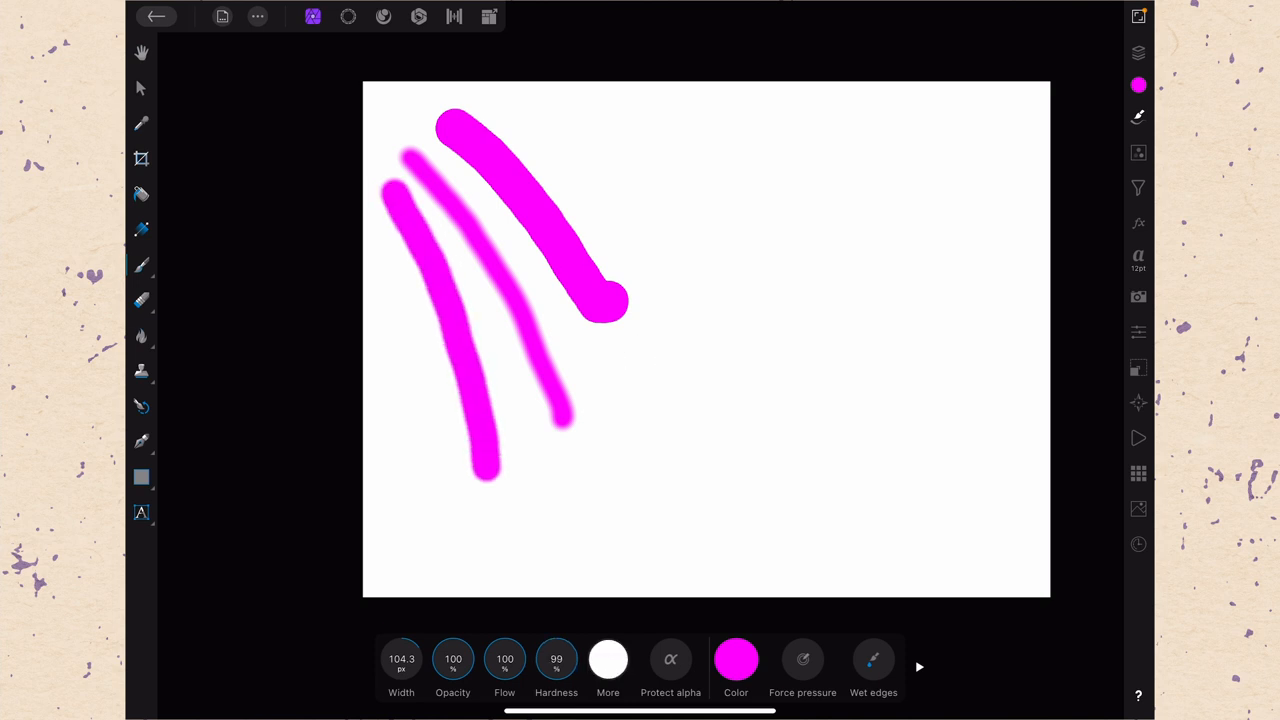
{"action": "left_click", "coordinate": [556, 660]}
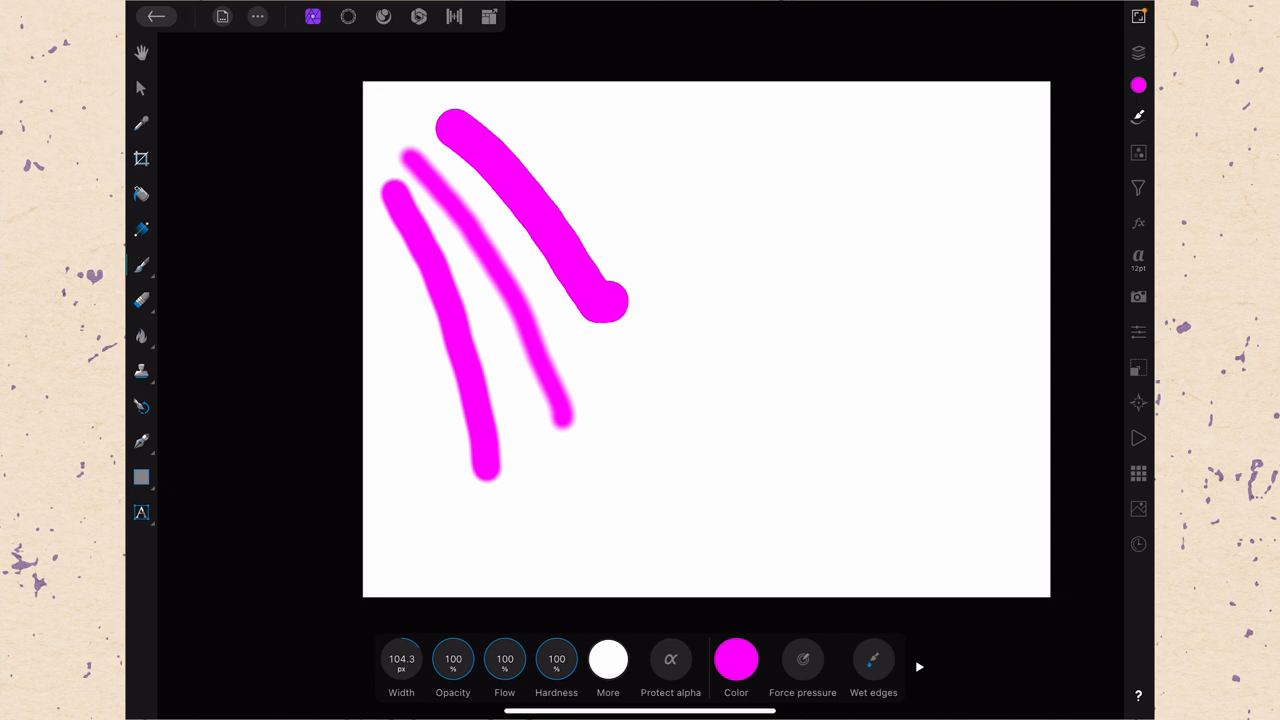
Reduce the brush Width to 71.9.
{"action": "left_click", "coordinate": [452, 660]}
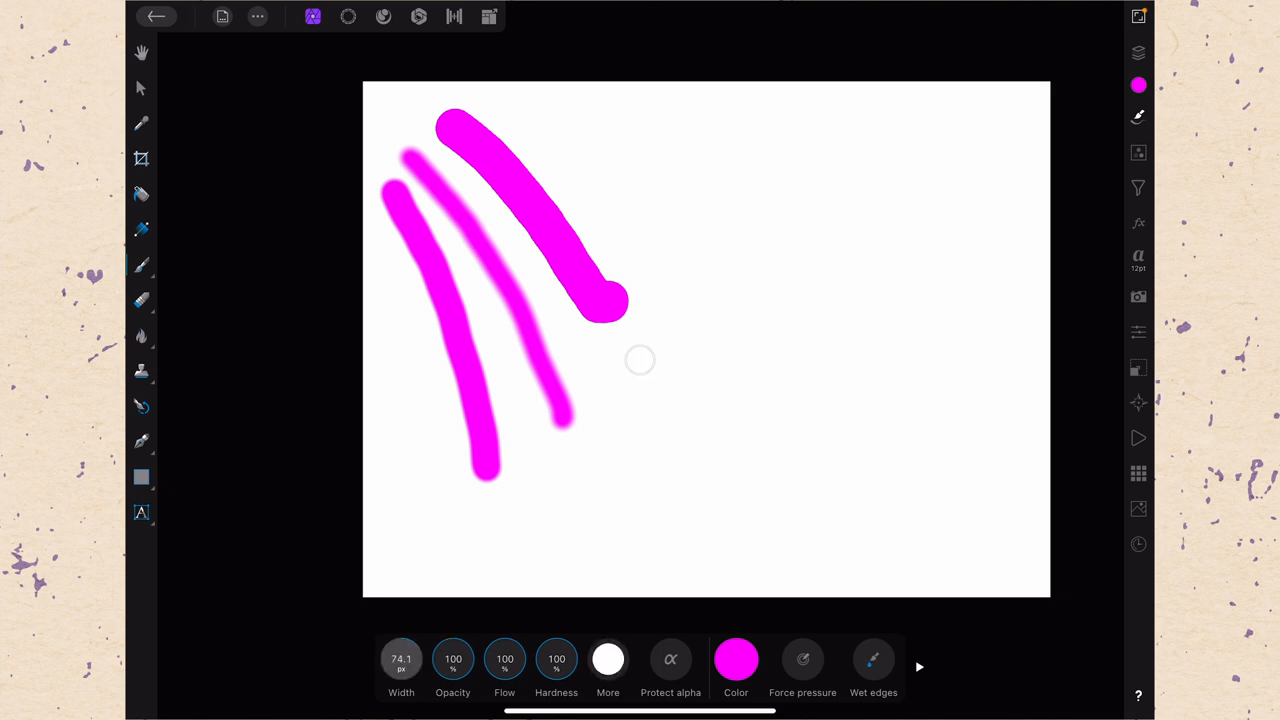
{"action": "left_click_drag", "start_coordinate": [400, 658], "coordinate": [400, 600]}
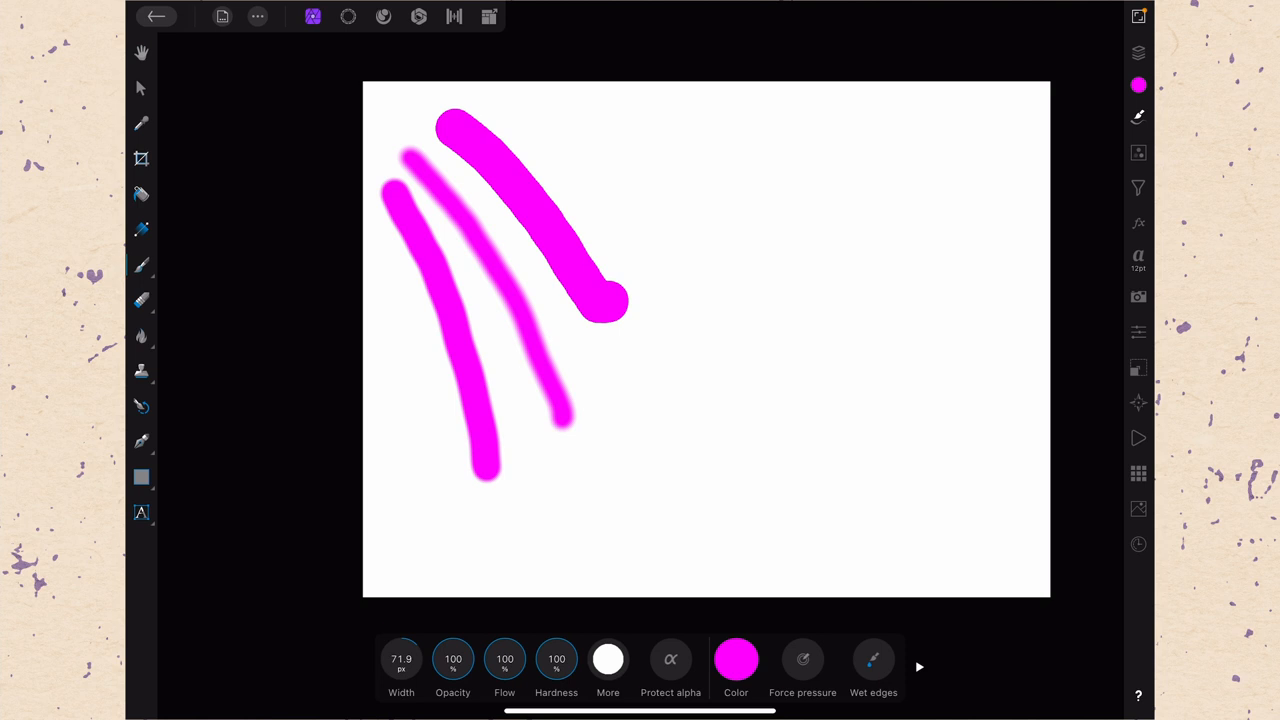
{"action": "left_click", "coordinate": [608, 660]}
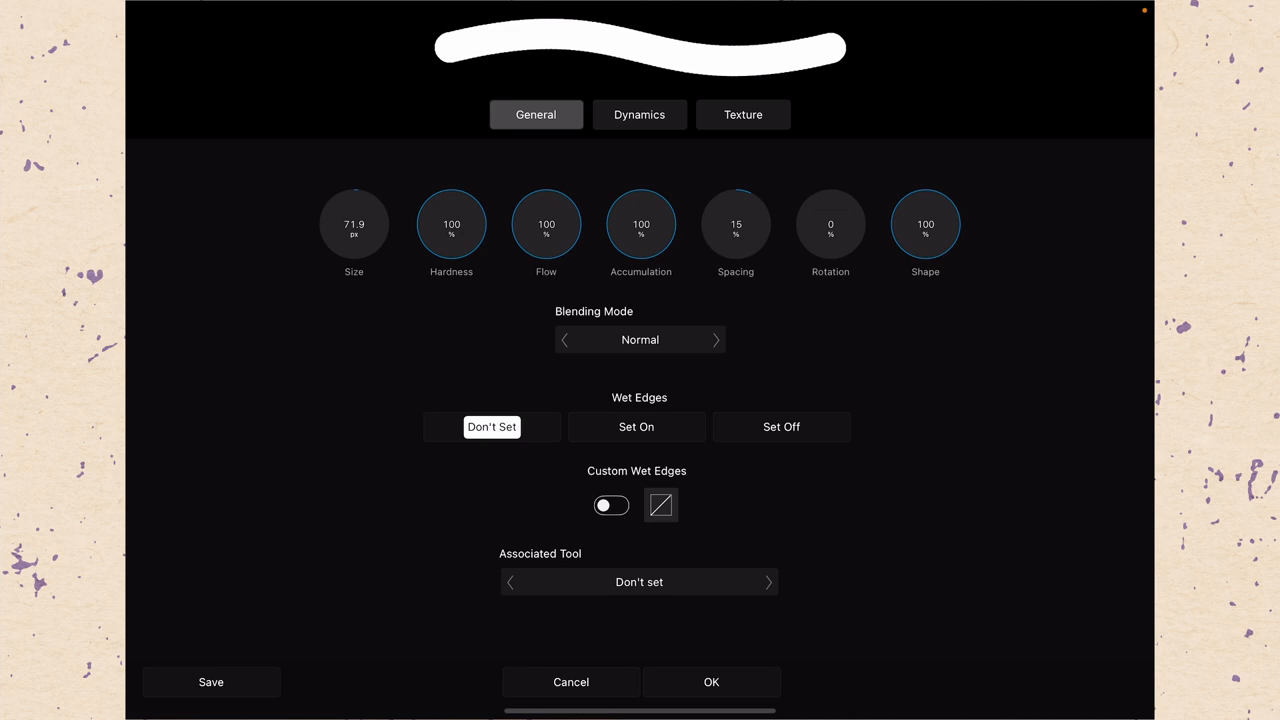
{"action": "left_click", "coordinate": [712, 682]}
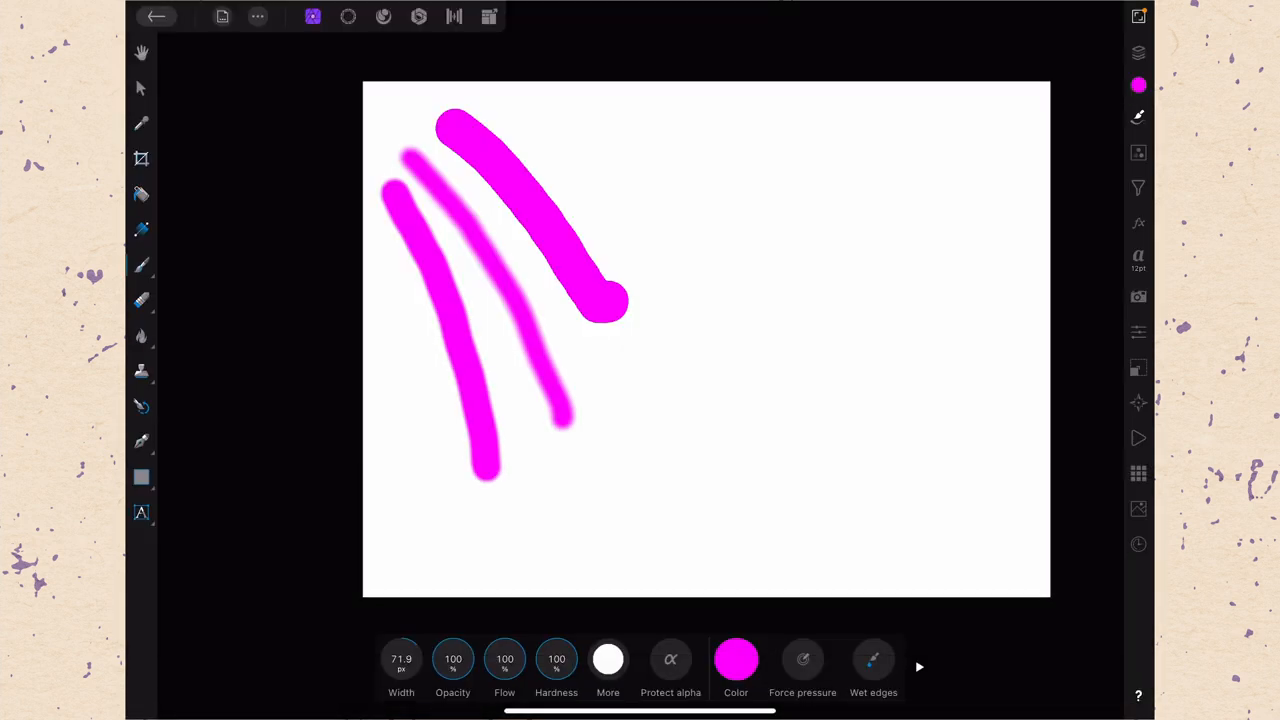
{"action": "mouse_move", "coordinate": [608, 662]}
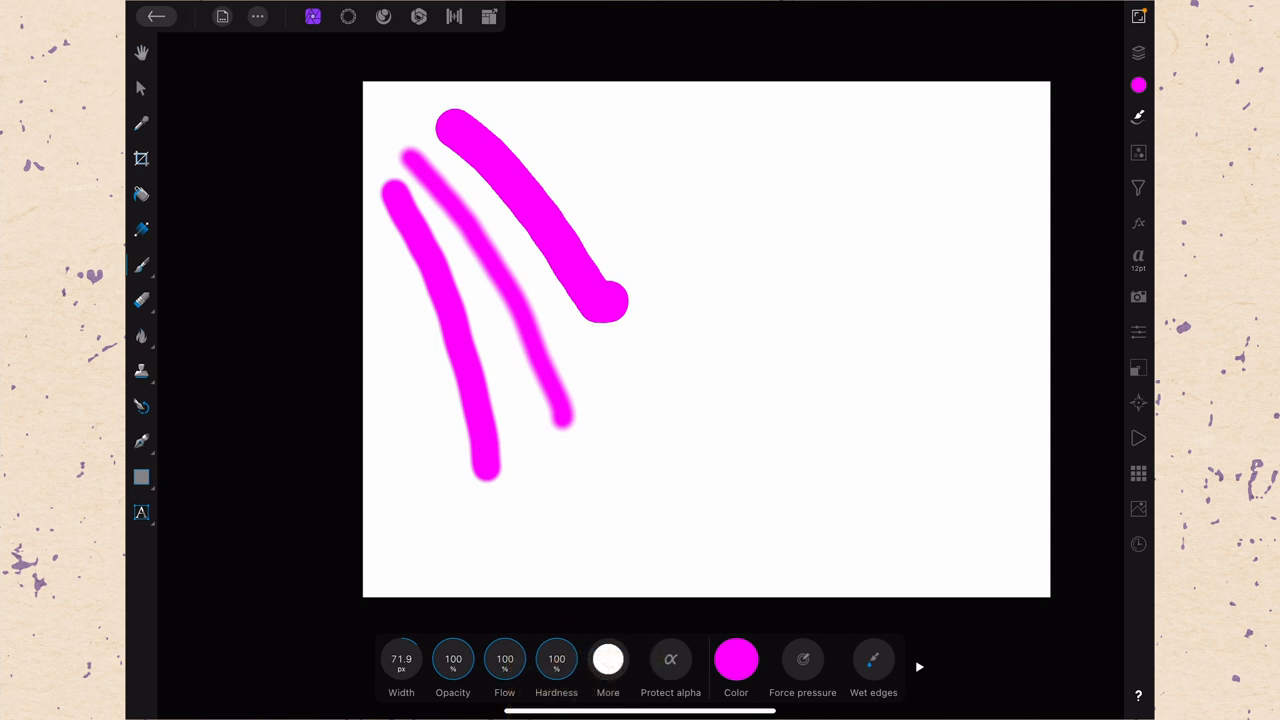
{"action": "left_click", "coordinate": [670, 660]}
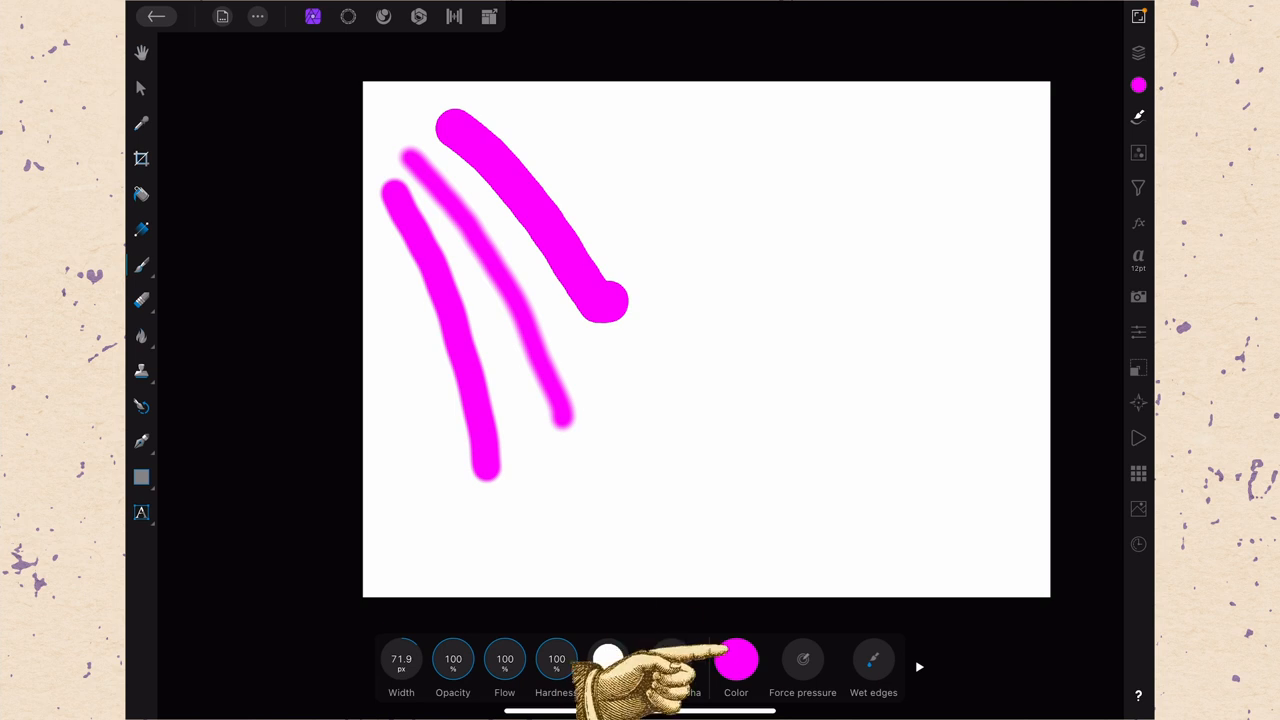
View the colour models, keep Color Wheel, and change the brush colour from magenta to green.
{"action": "left_click", "coordinate": [736, 660]}
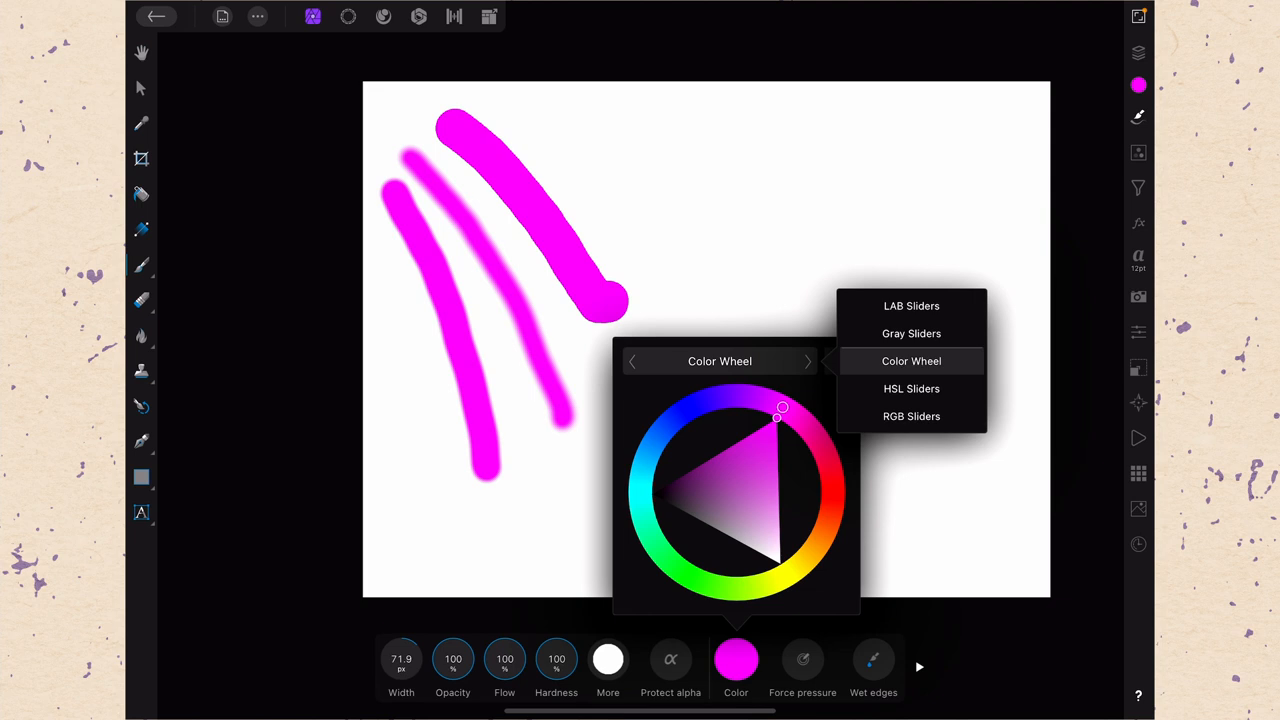
{"action": "left_click", "coordinate": [708, 348]}
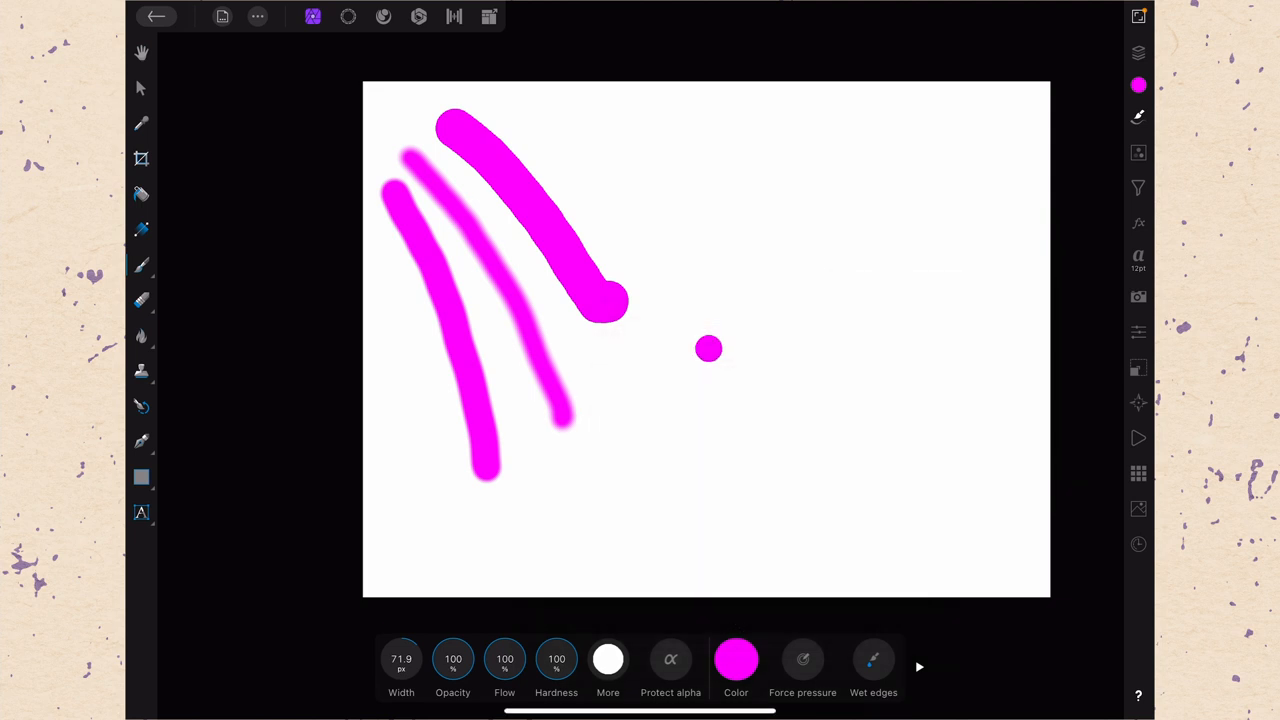
{"action": "left_click", "coordinate": [736, 660]}
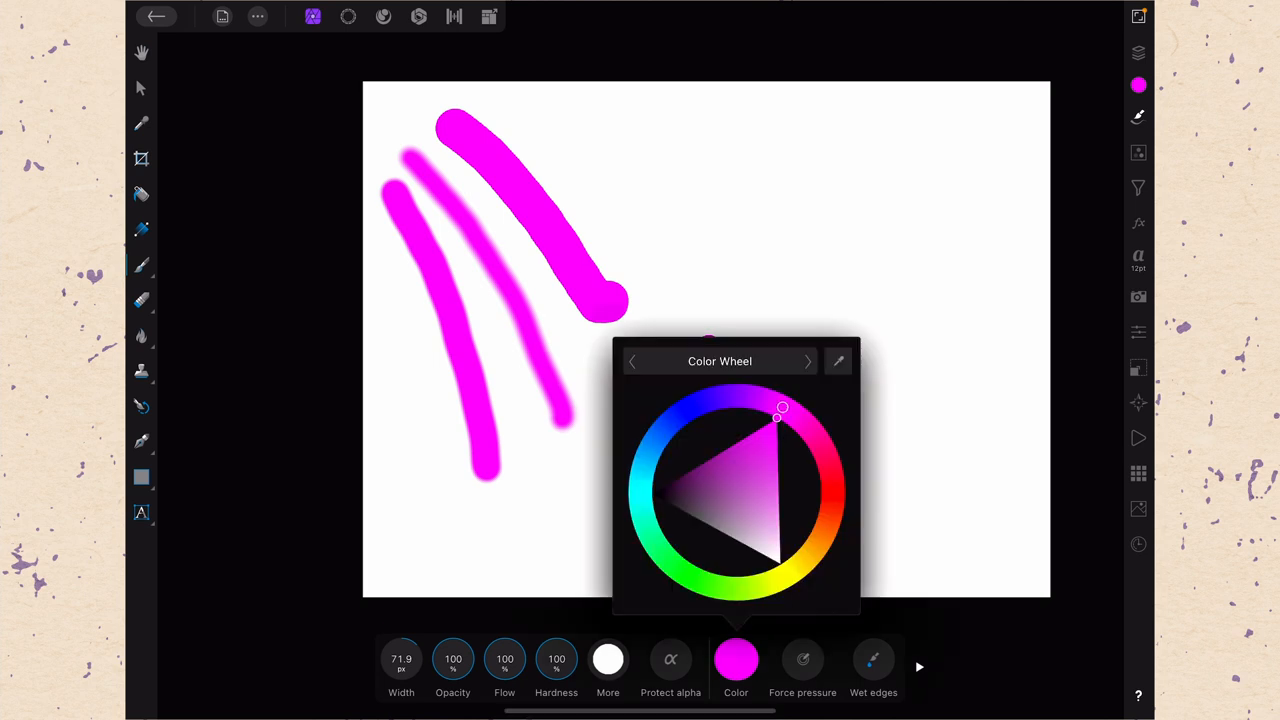
{"action": "left_click", "coordinate": [718, 584]}
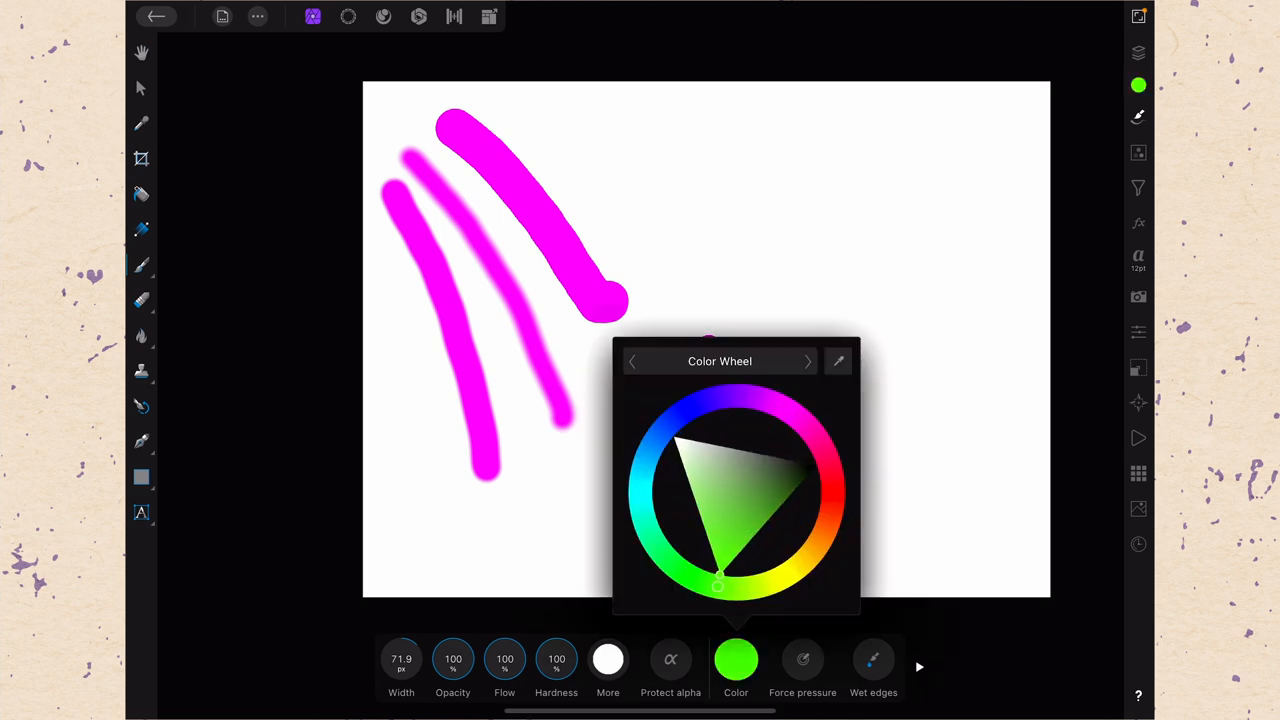
{"action": "left_click_drag", "start_coordinate": [660, 120], "coordinate": [810, 380]}
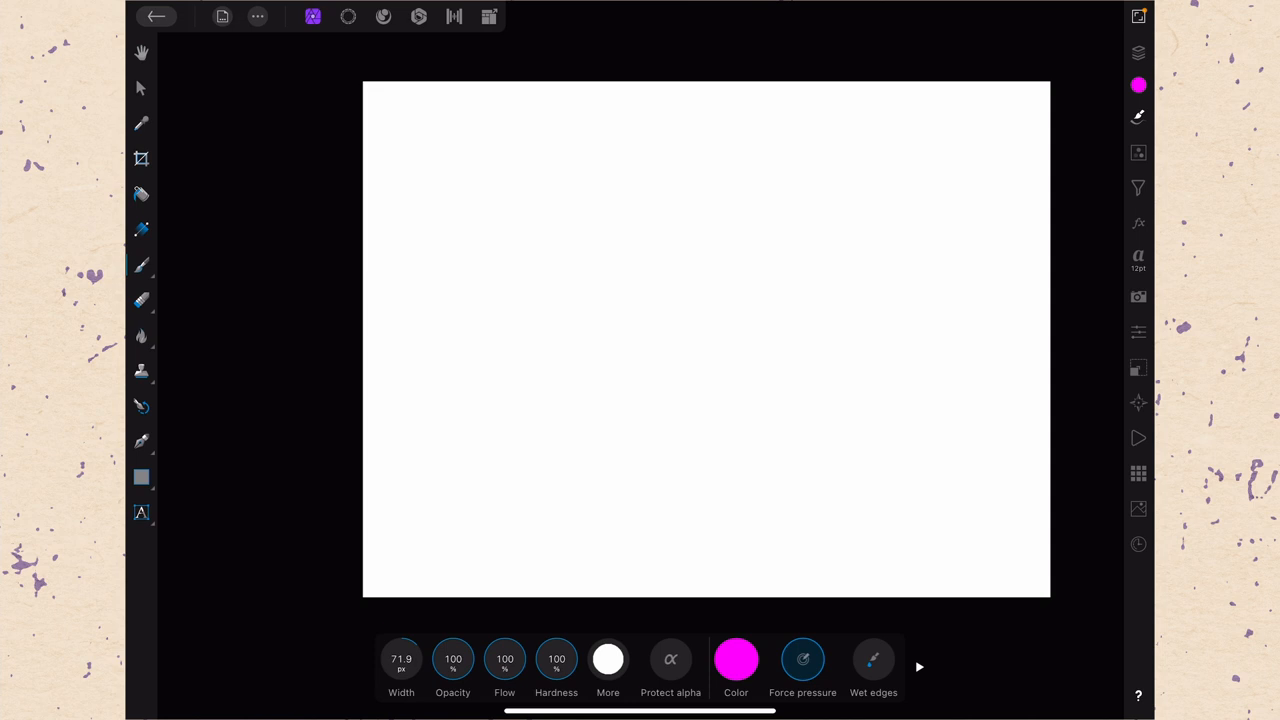
Paint two magenta strokes with Force pressure so thickness follows pencil pressure.
{"action": "left_click_drag", "start_coordinate": [516, 124], "coordinate": [684, 290]}
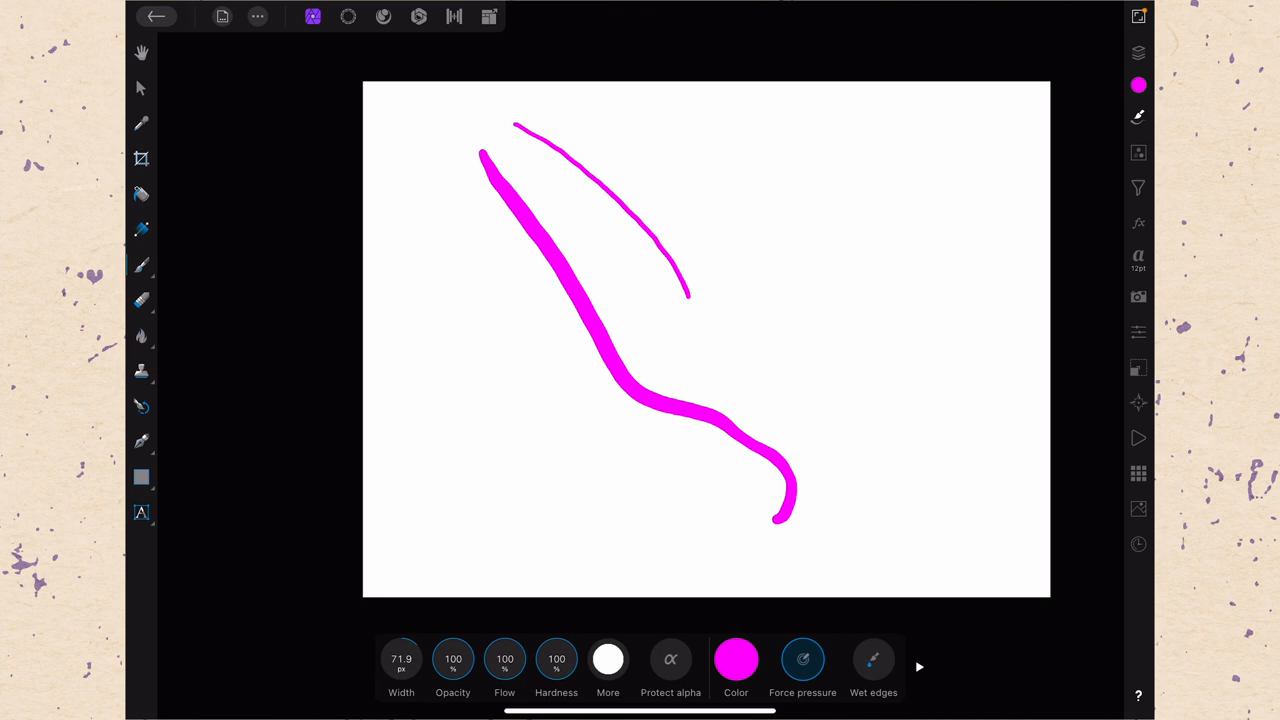
{"action": "left_click_drag", "start_coordinate": [438, 136], "coordinate": [558, 510]}
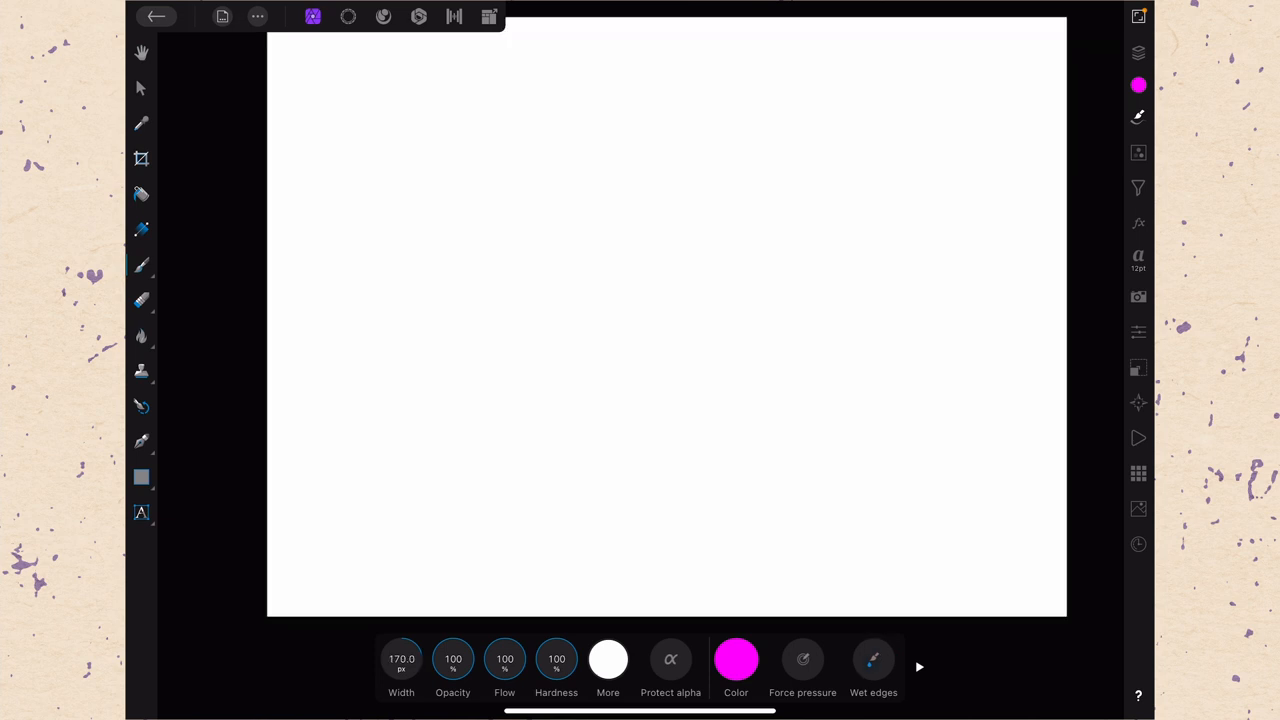
Paint thick overlapping magenta strokes at Width 170 and turn on Wet edges.
{"action": "left_click_drag", "start_coordinate": [590, 76], "coordinate": [816, 500]}
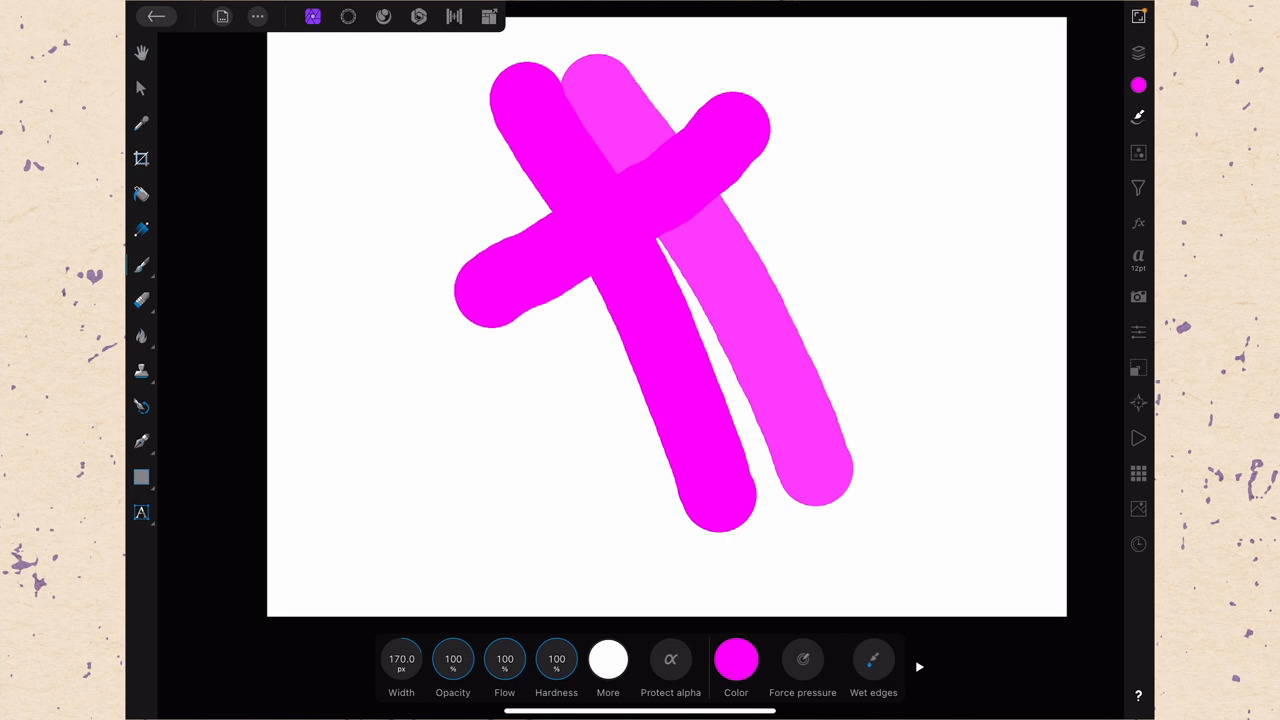
{"action": "left_click", "coordinate": [872, 660]}
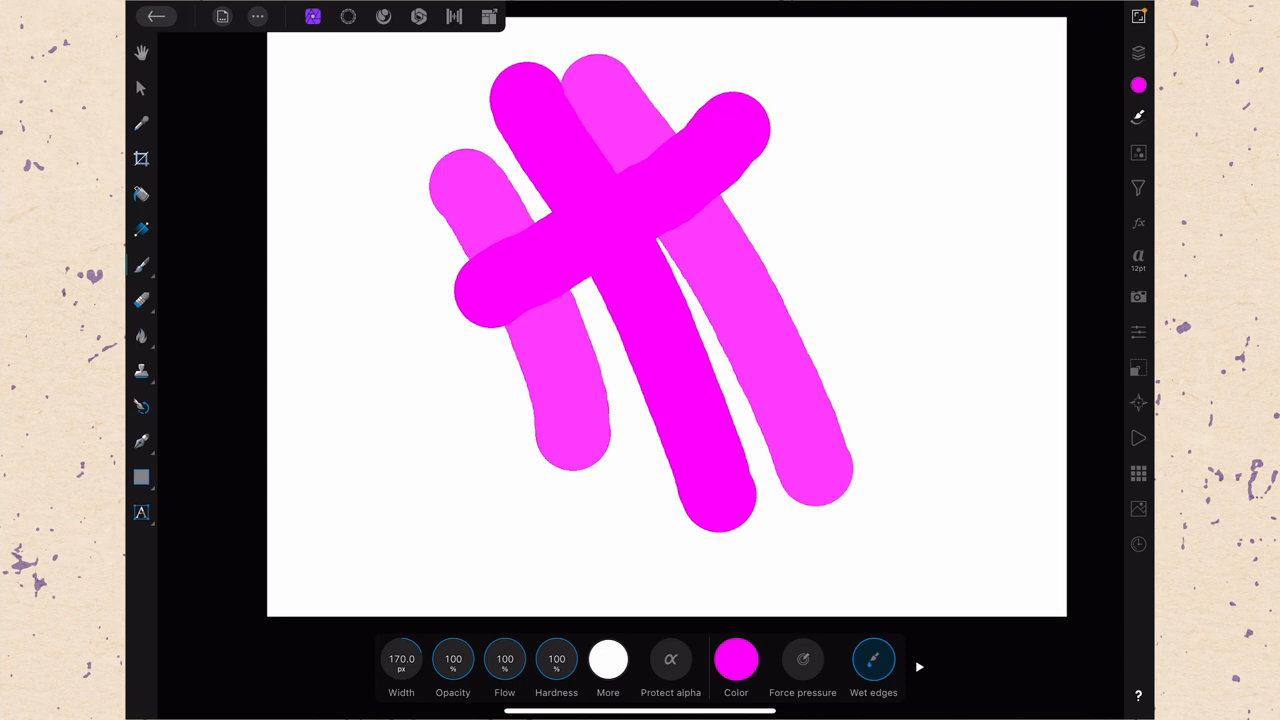
Change the brush colour to green and paint a wet-edged green stroke across the magenta.
{"action": "left_click", "coordinate": [736, 660]}
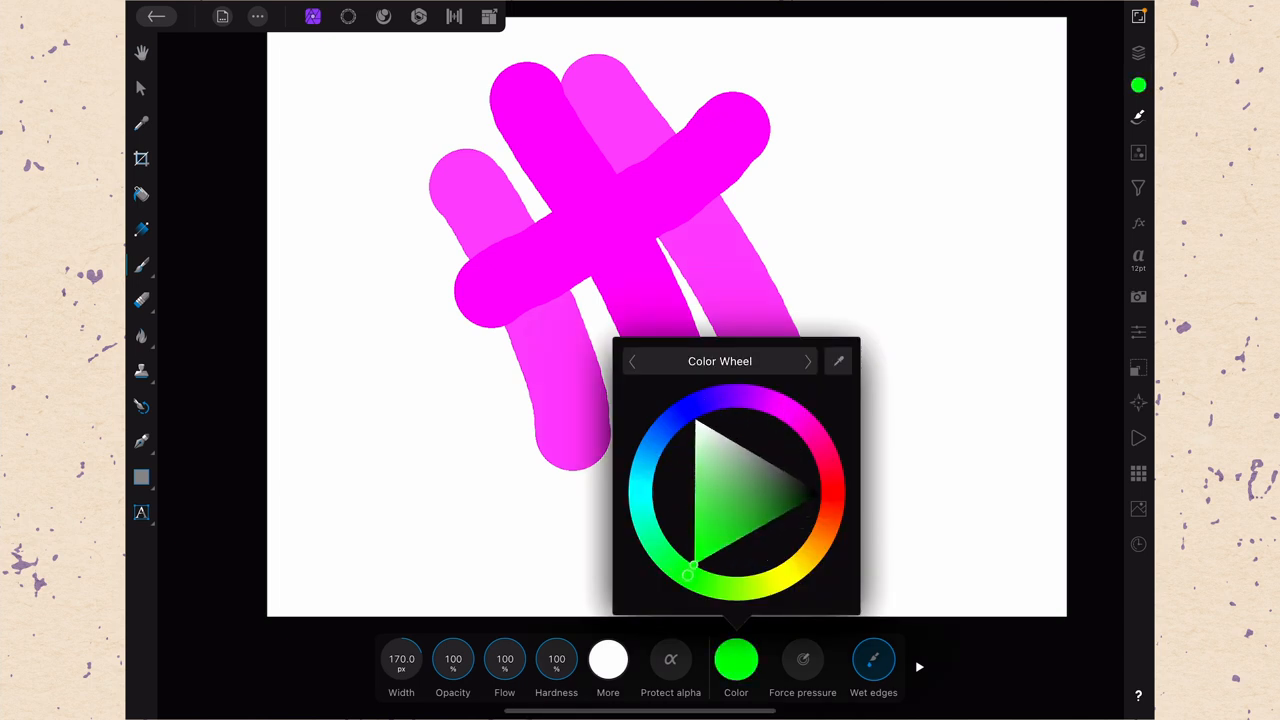
{"action": "left_click_drag", "start_coordinate": [430, 404], "coordinate": [890, 350]}
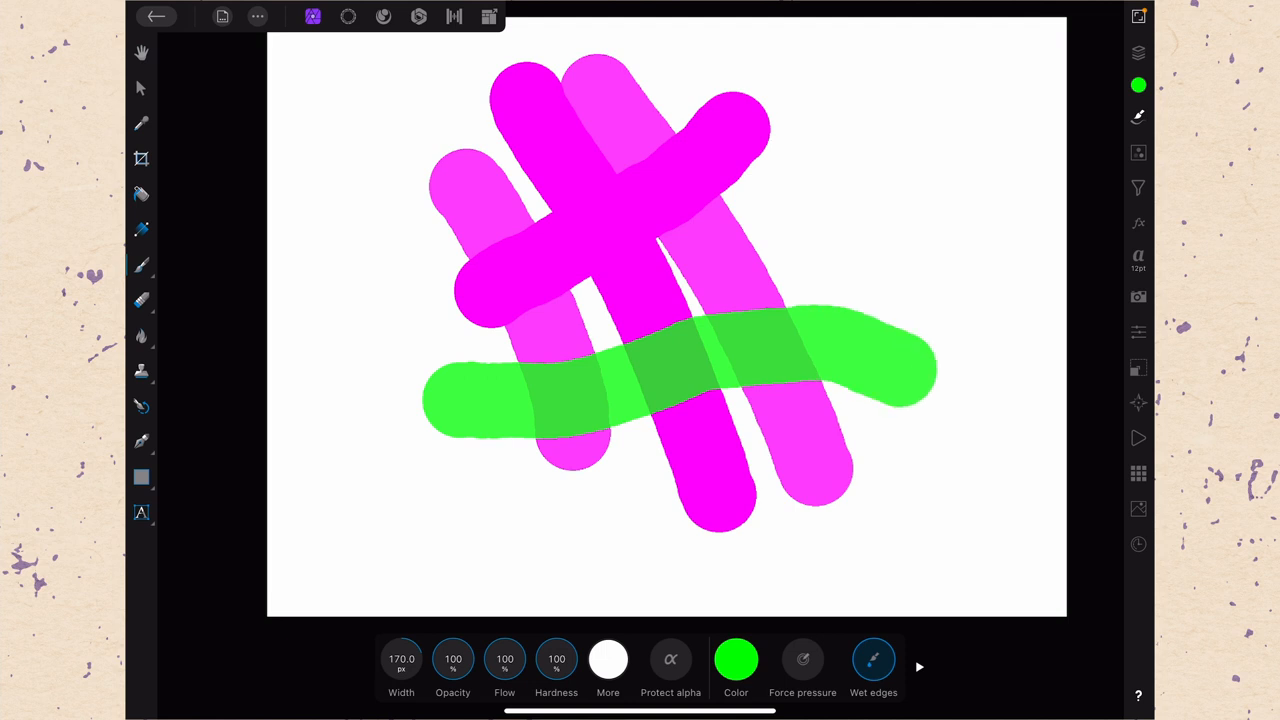
{"action": "left_click_drag", "start_coordinate": [460, 500], "coordinate": [740, 530]}
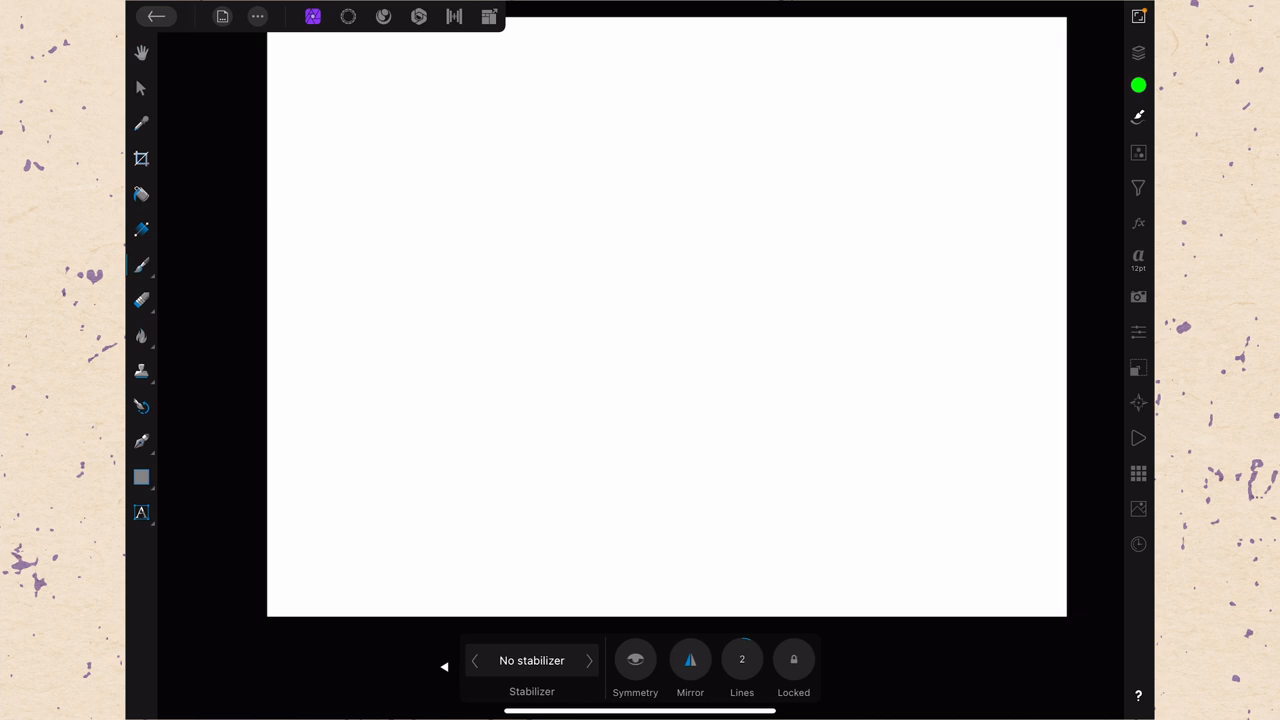
Choose Rope stabilizer and paint a smoothed green scribble with it.
{"action": "left_click", "coordinate": [532, 660]}
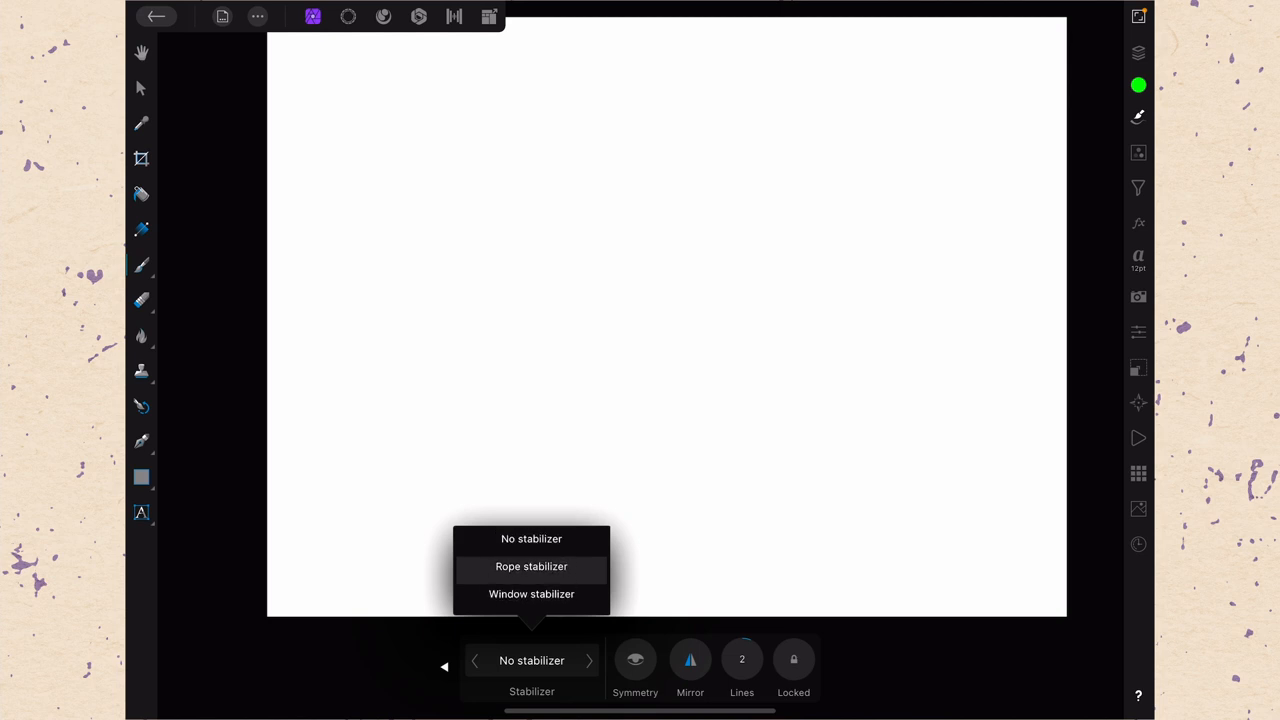
{"action": "left_click", "coordinate": [530, 568]}
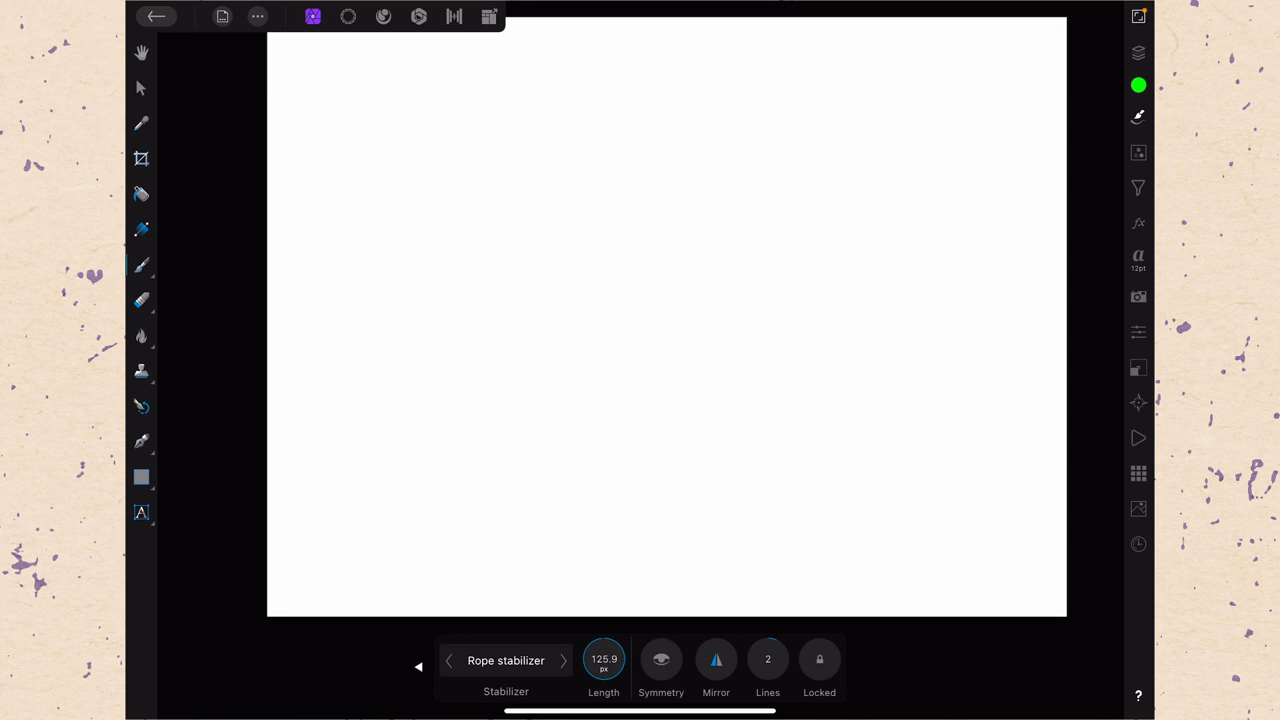
{"action": "left_click_drag", "start_coordinate": [400, 120], "coordinate": [744, 278]}
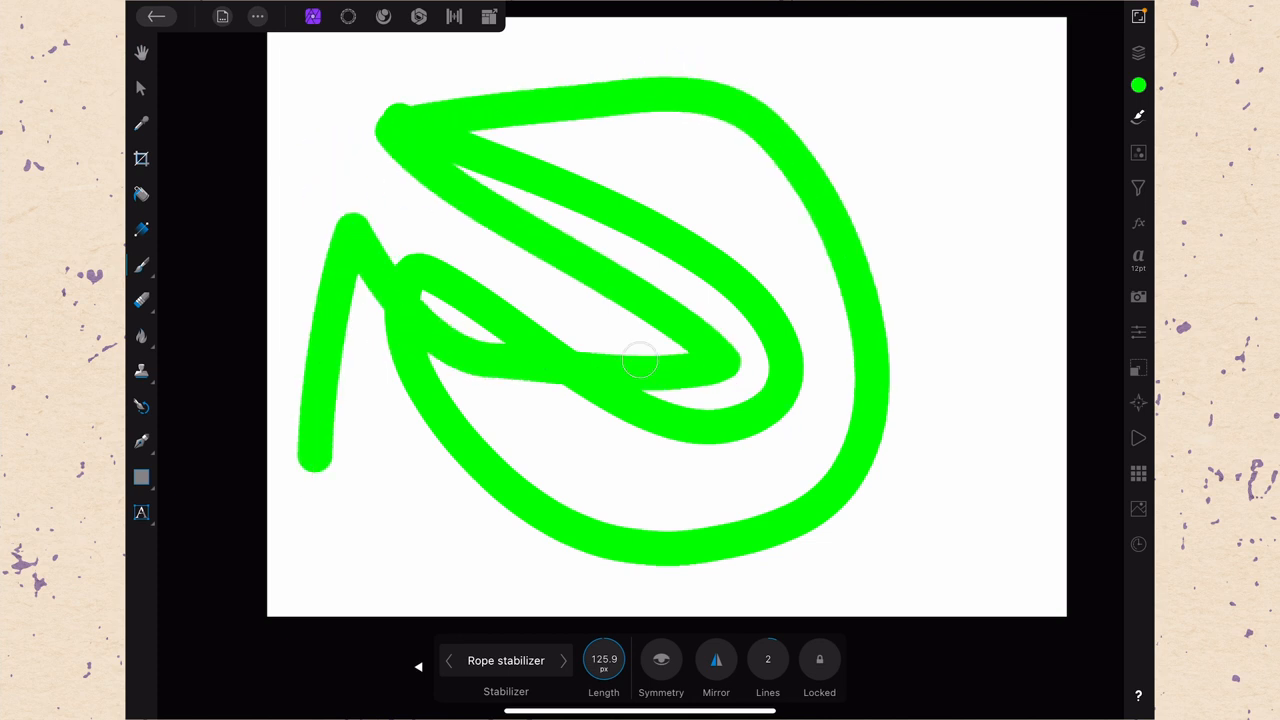
{"action": "left_click", "coordinate": [504, 660]}
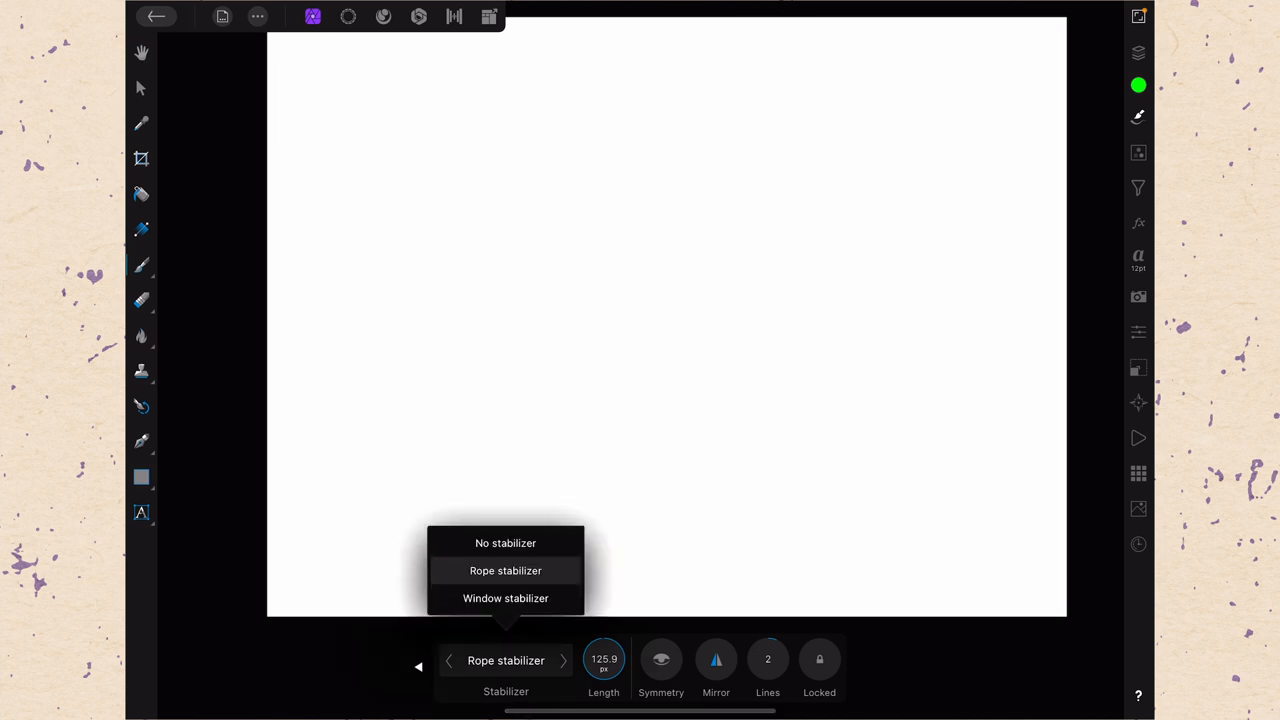
Choose Window stabilizer and paint green strokes, including one with Window lowered to 60.
{"action": "left_click", "coordinate": [504, 598]}
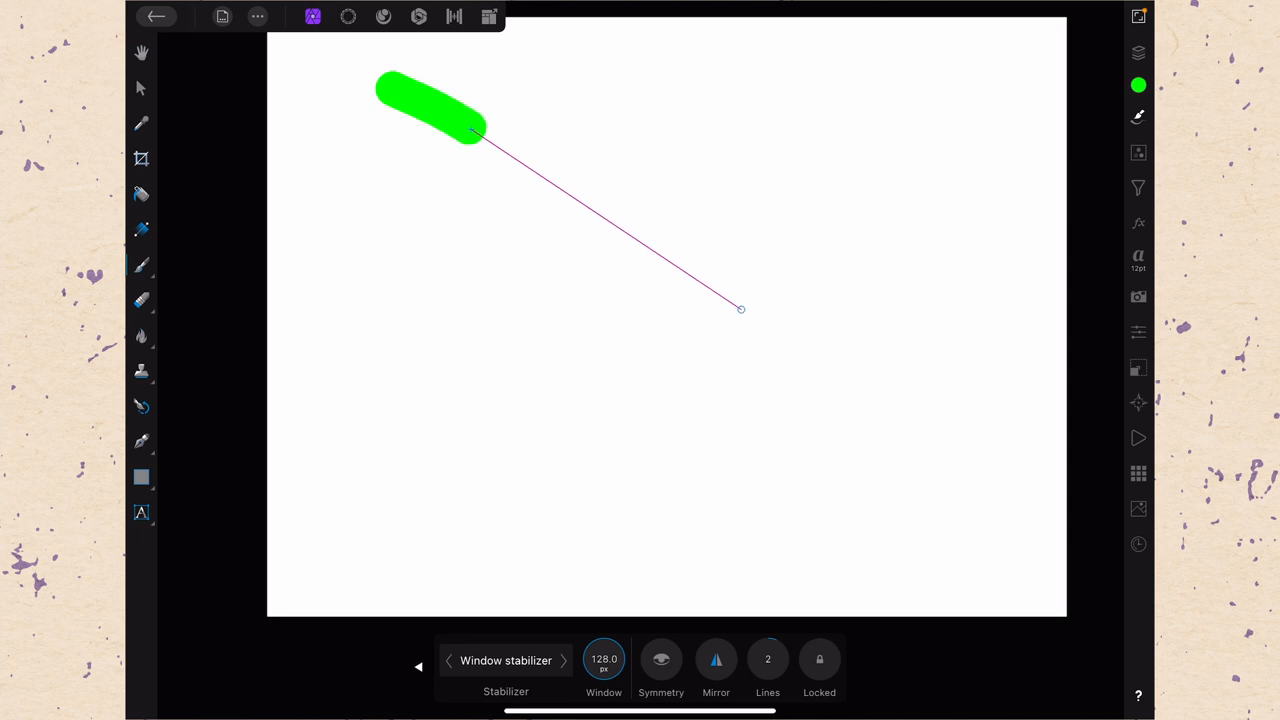
{"action": "left_click_drag", "start_coordinate": [470, 136], "coordinate": [820, 240]}
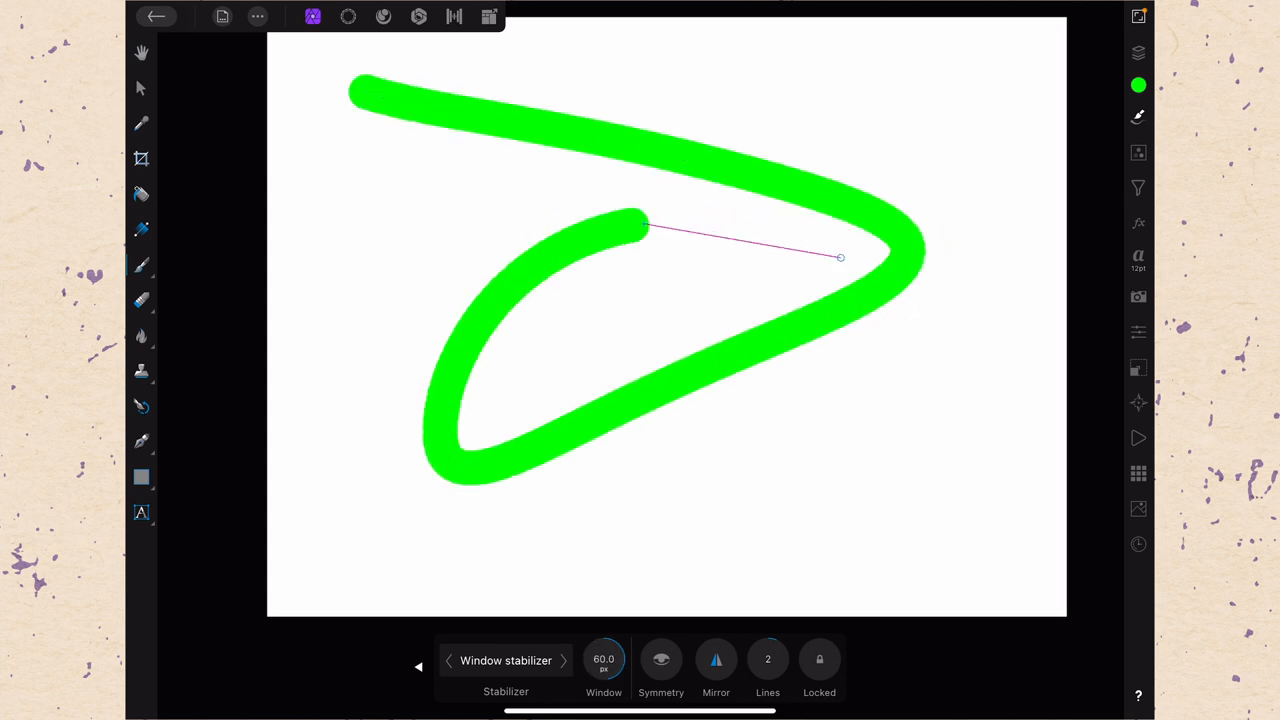
{"action": "left_click_drag", "start_coordinate": [840, 258], "coordinate": [1004, 364]}
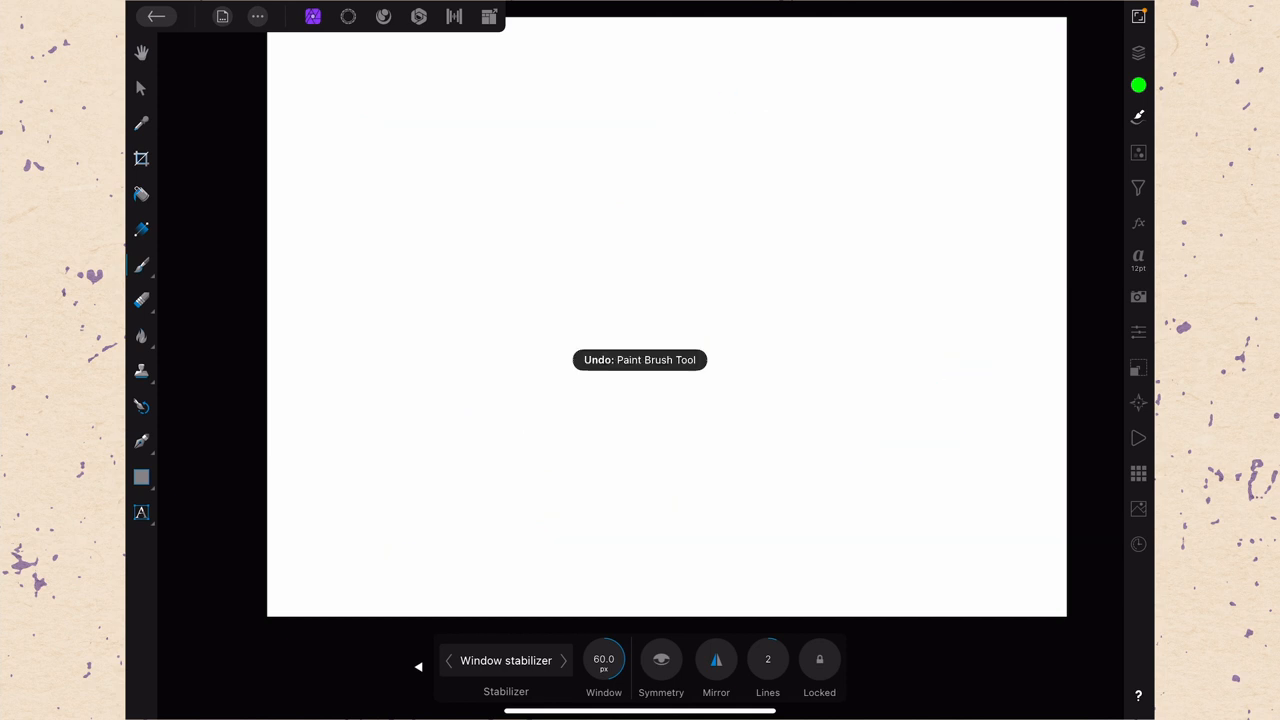
Switch the brush back to No stabilizer.
{"action": "left_click", "coordinate": [504, 660]}
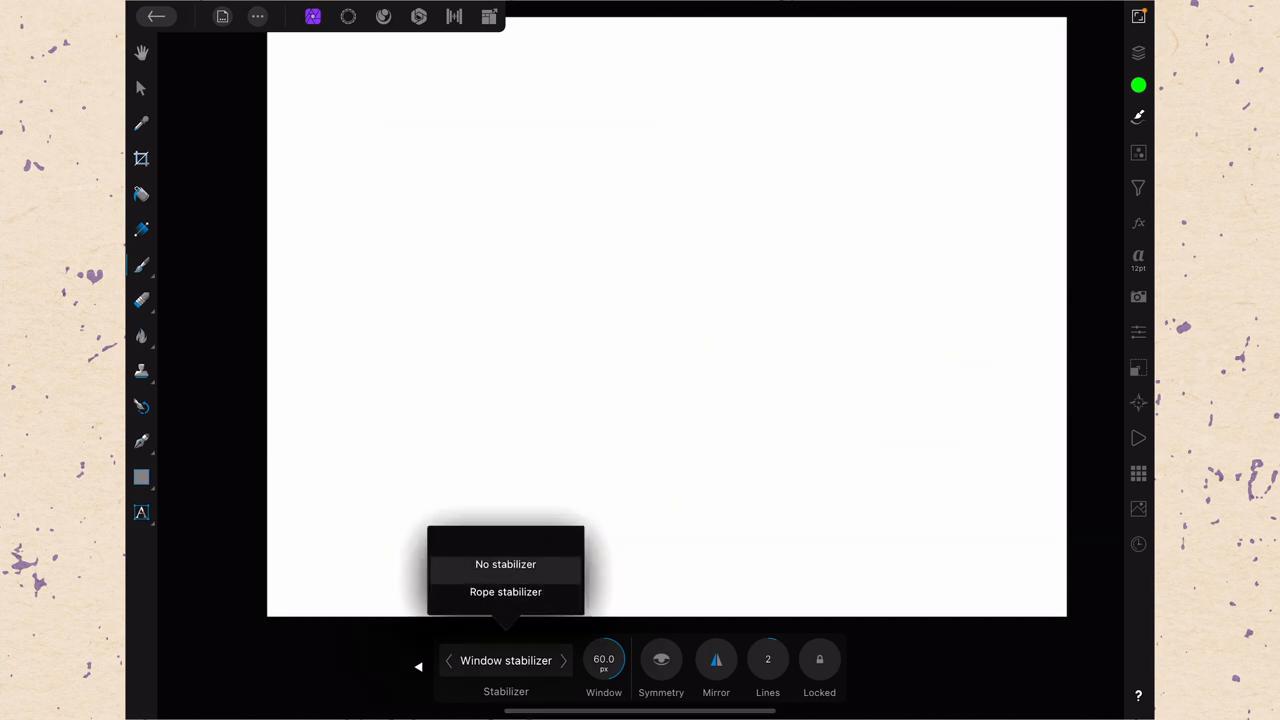
{"action": "left_click", "coordinate": [504, 564]}
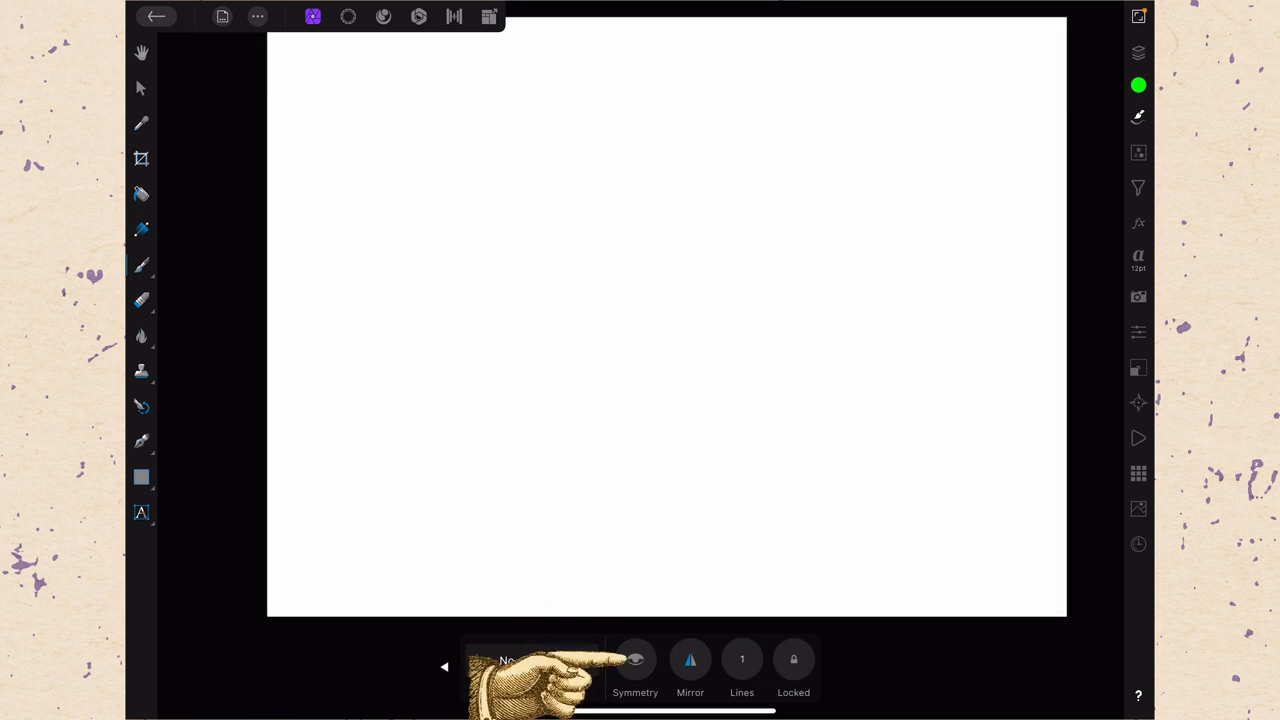
Enable Symmetry, set its axis, and undo the mirrored green loops painted with 3 and 2 lines.
{"action": "left_click", "coordinate": [636, 660]}
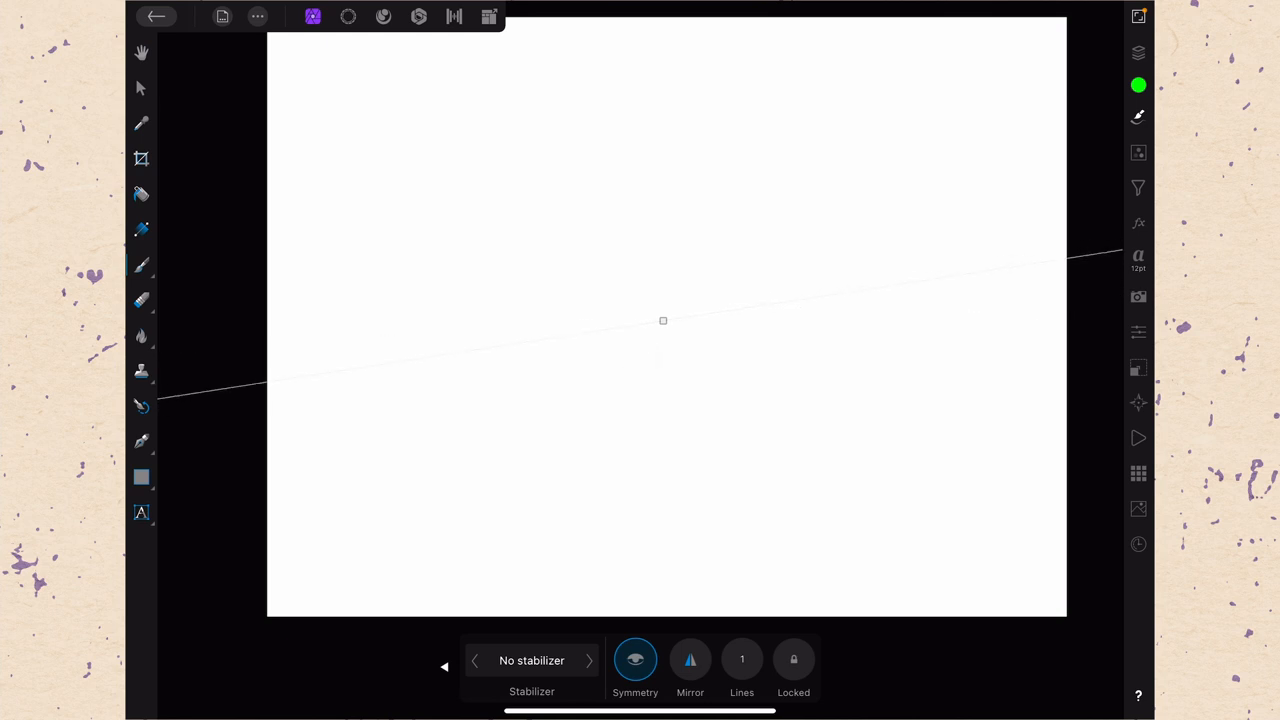
{"action": "left_click_drag", "start_coordinate": [480, 160], "coordinate": [800, 270]}
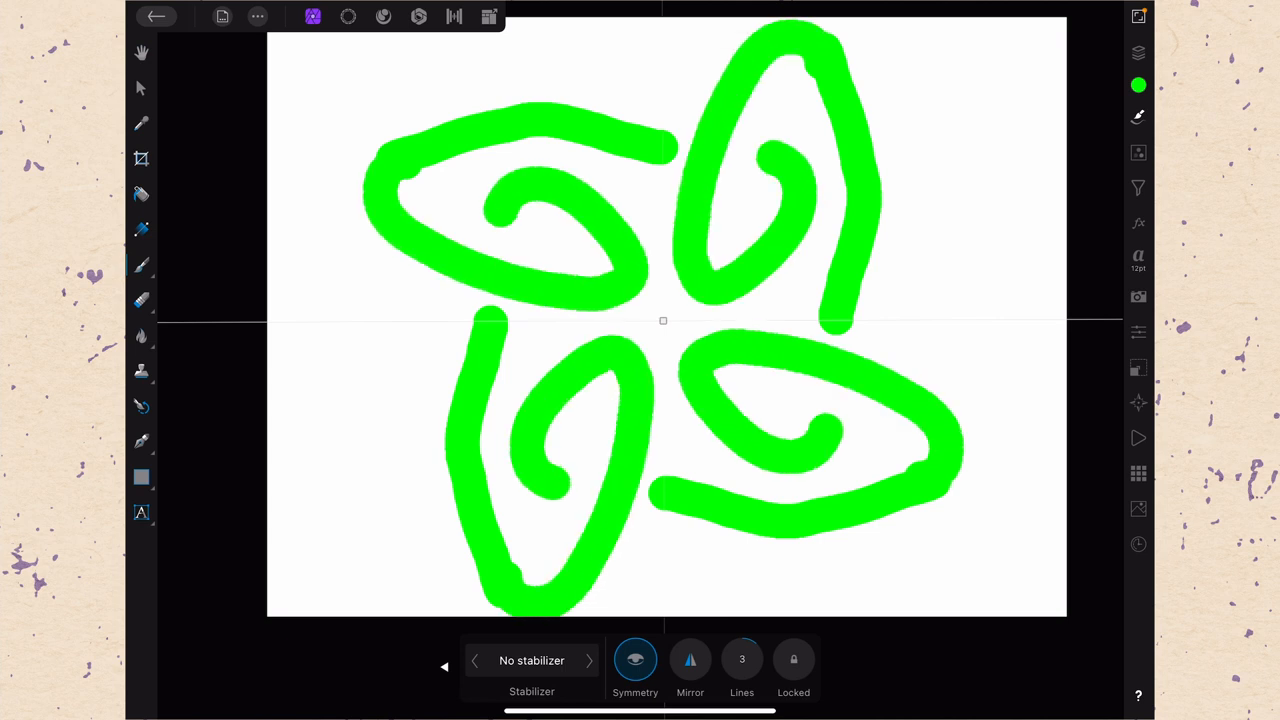
{"action": "key", "text": "cmd+z"}
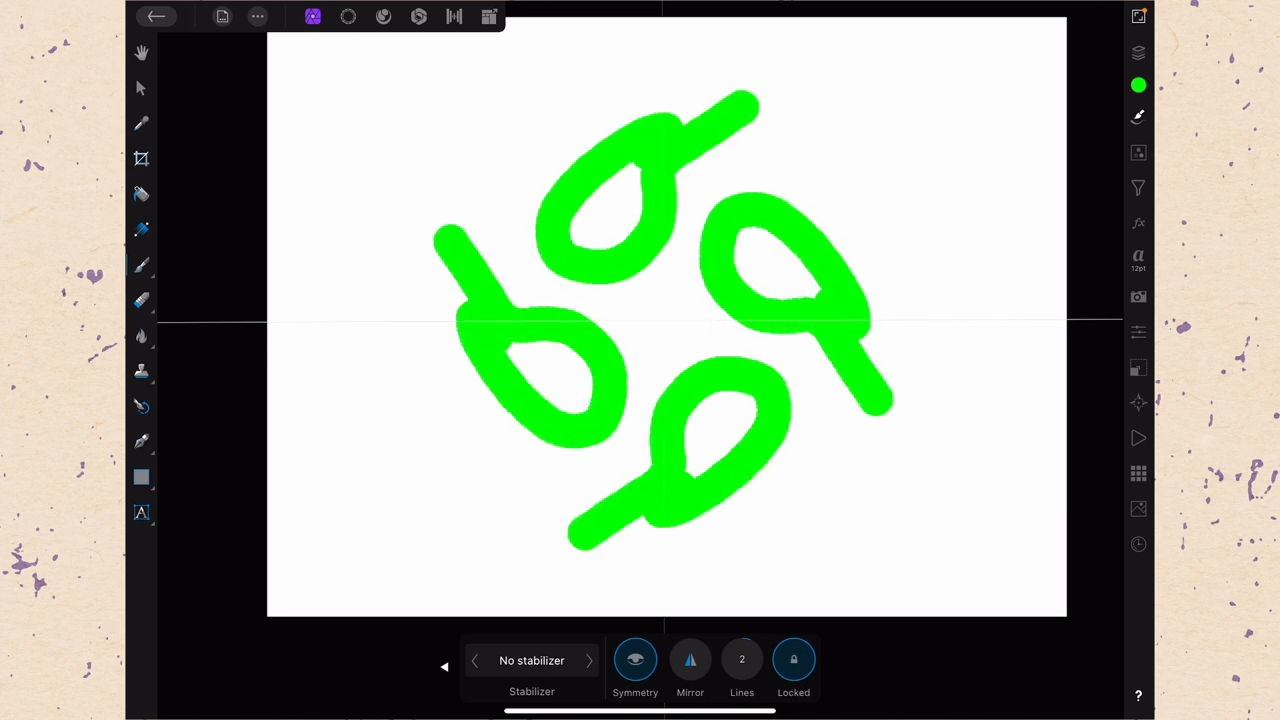
{"action": "key", "text": "ctrl+z"}
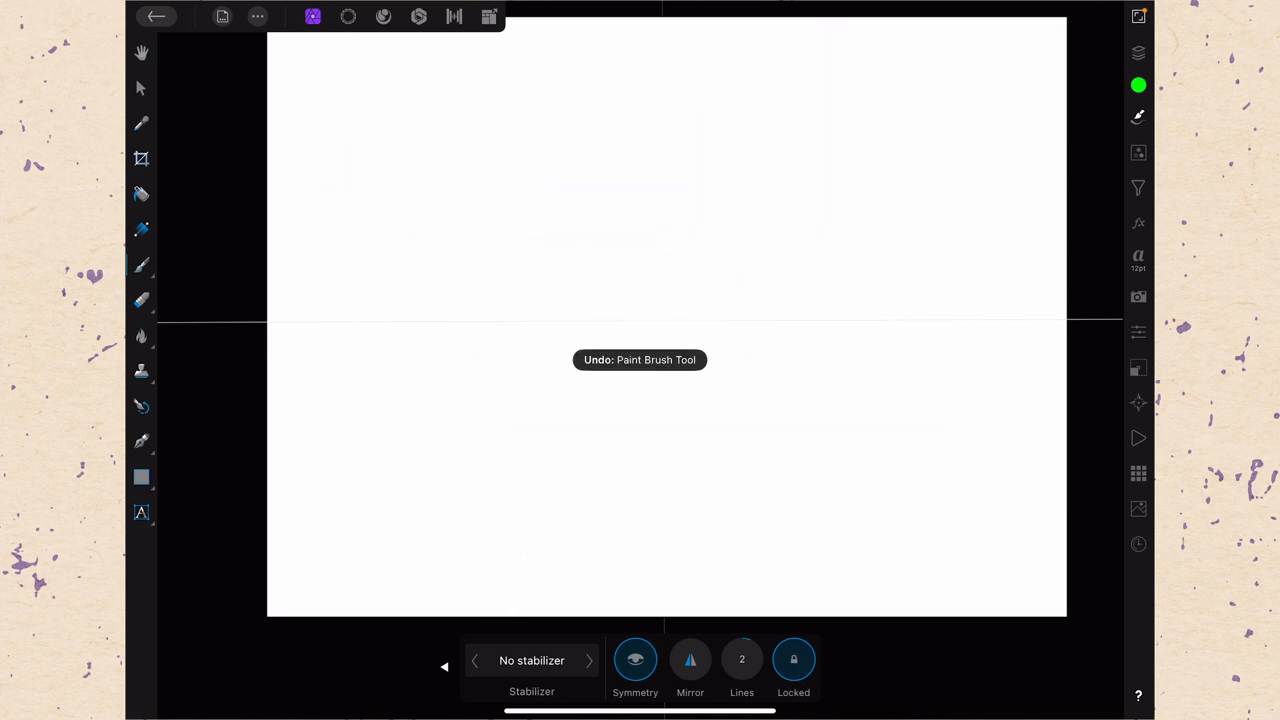